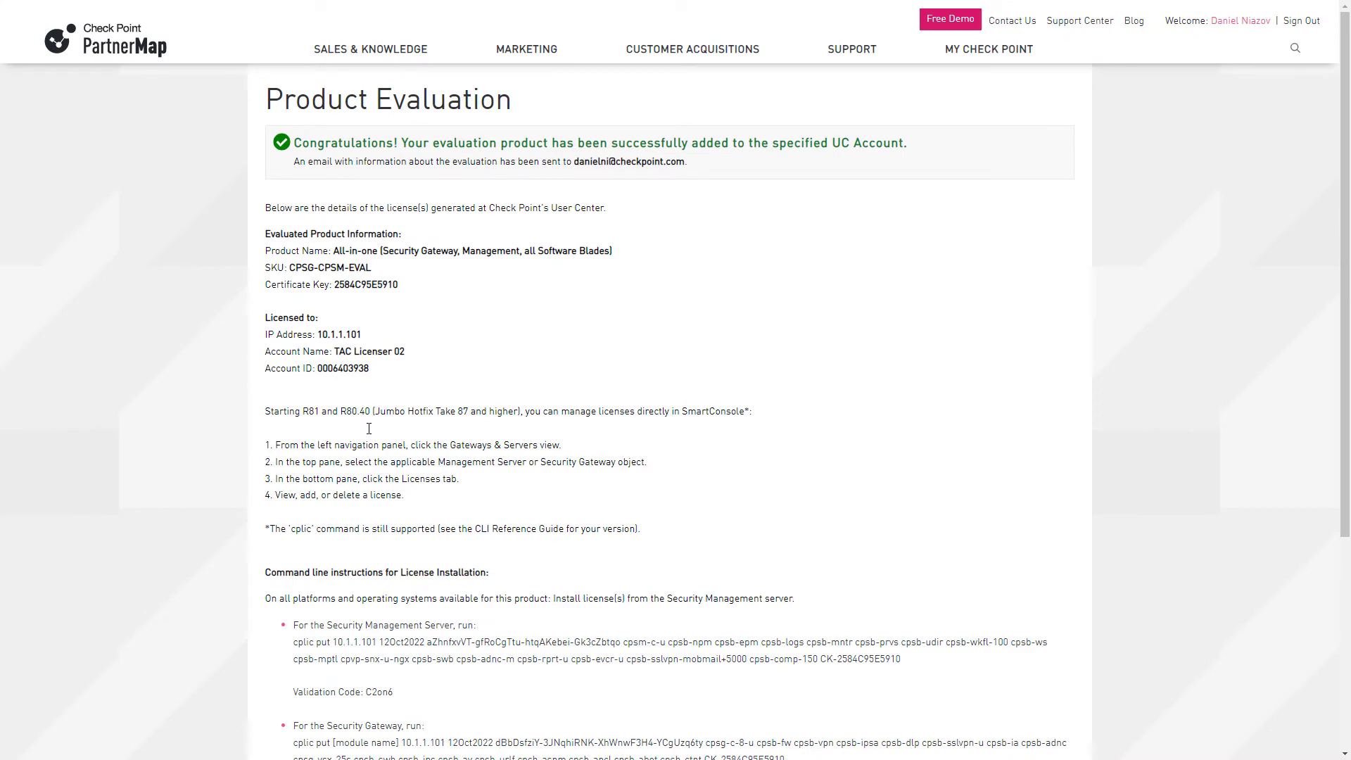
Scroll through the Product Evaluation page to review the license generated for 10.1.1.101
scroll("down", 3)
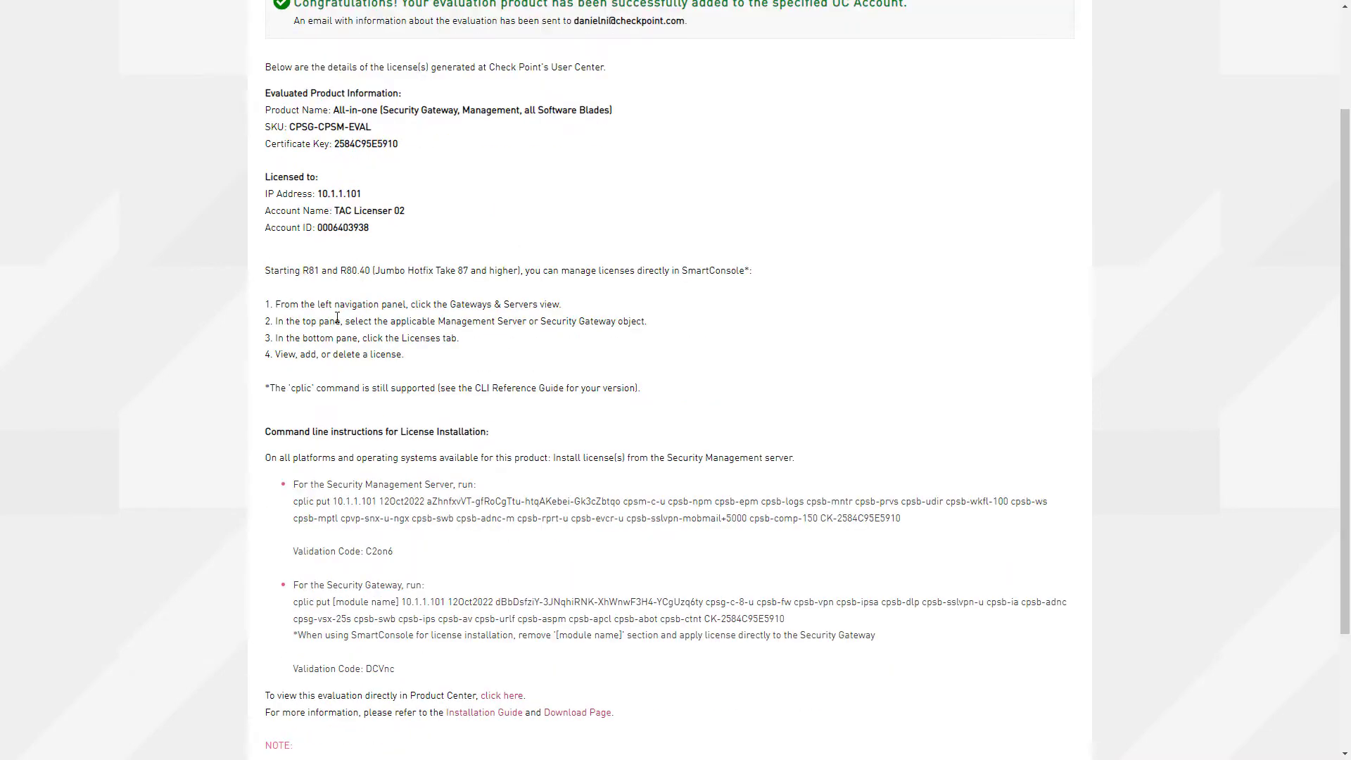
scroll("down", 3)
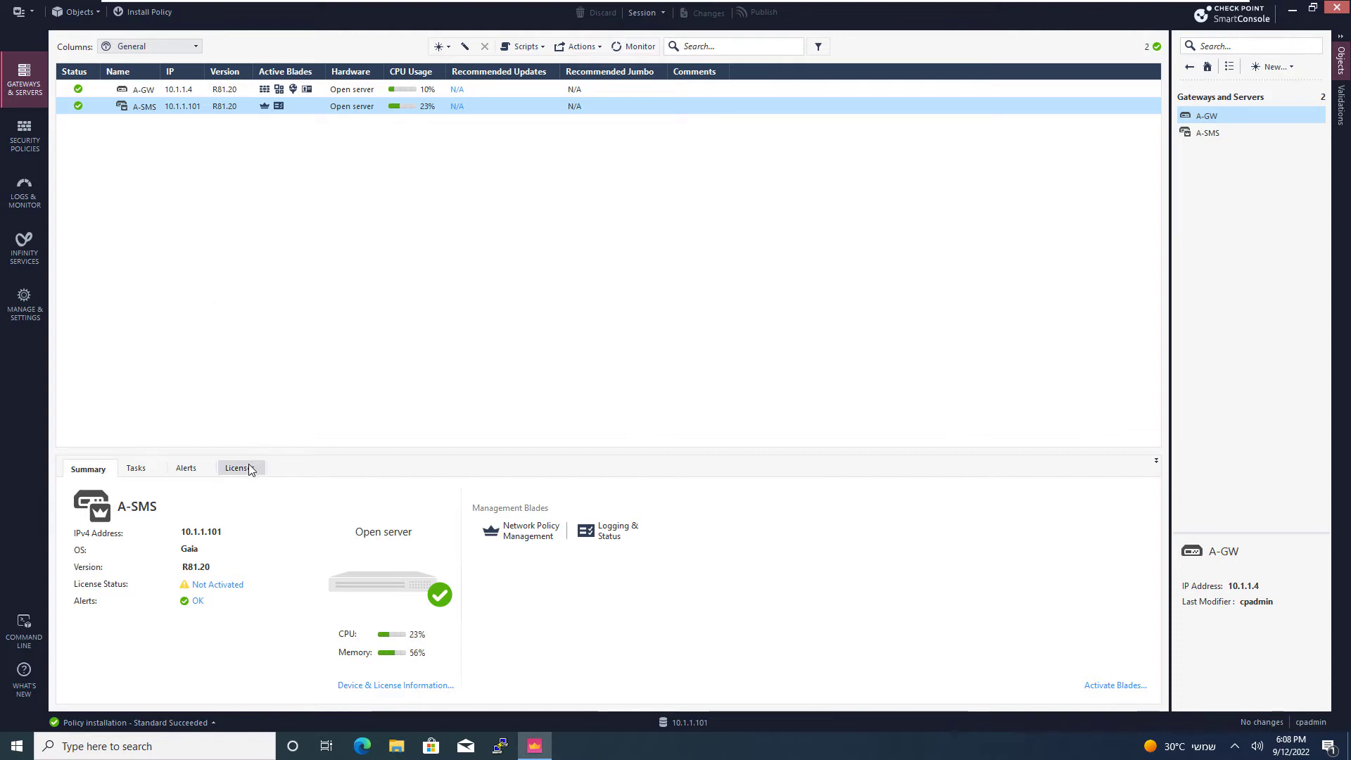
Start adding a license from a file to the A-SMS management server's Licenses list
left_click(237, 467)
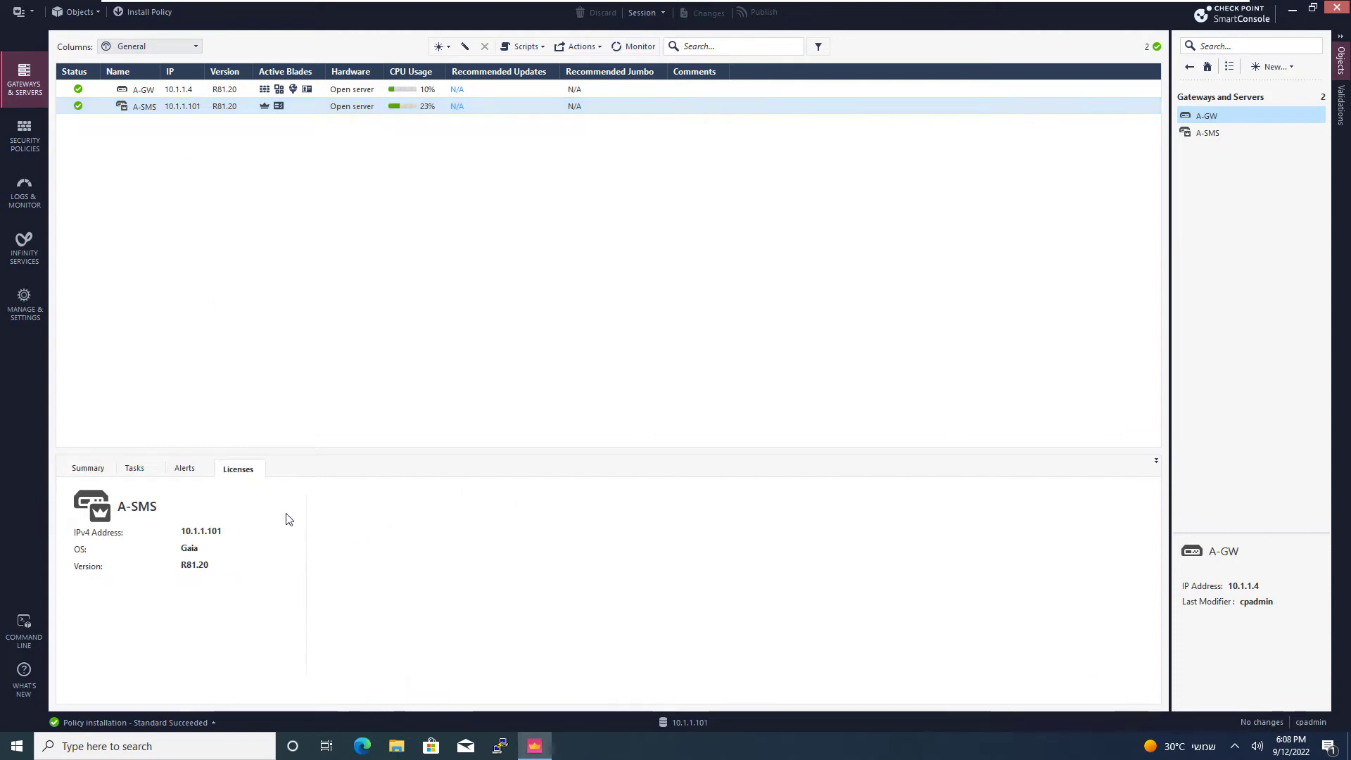
mouse_move(277, 489)
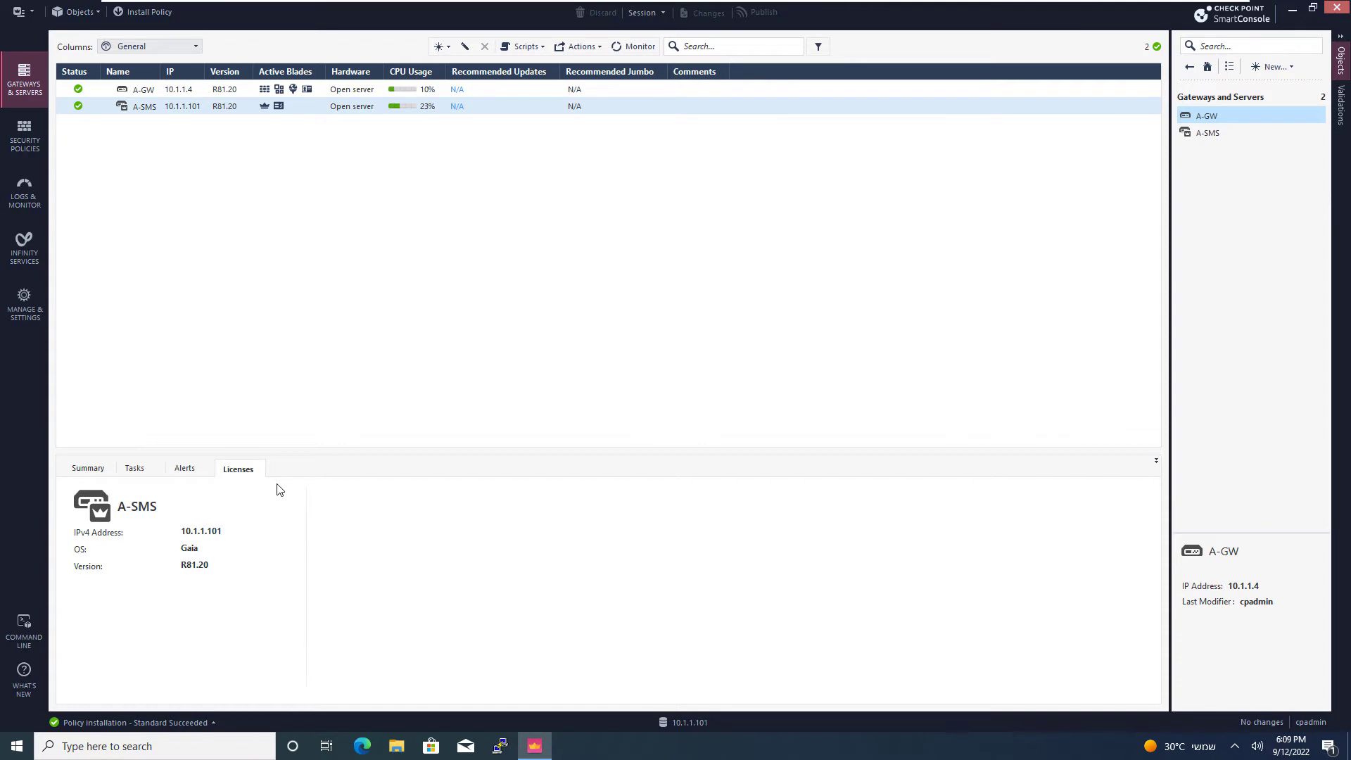
left_click(238, 467)
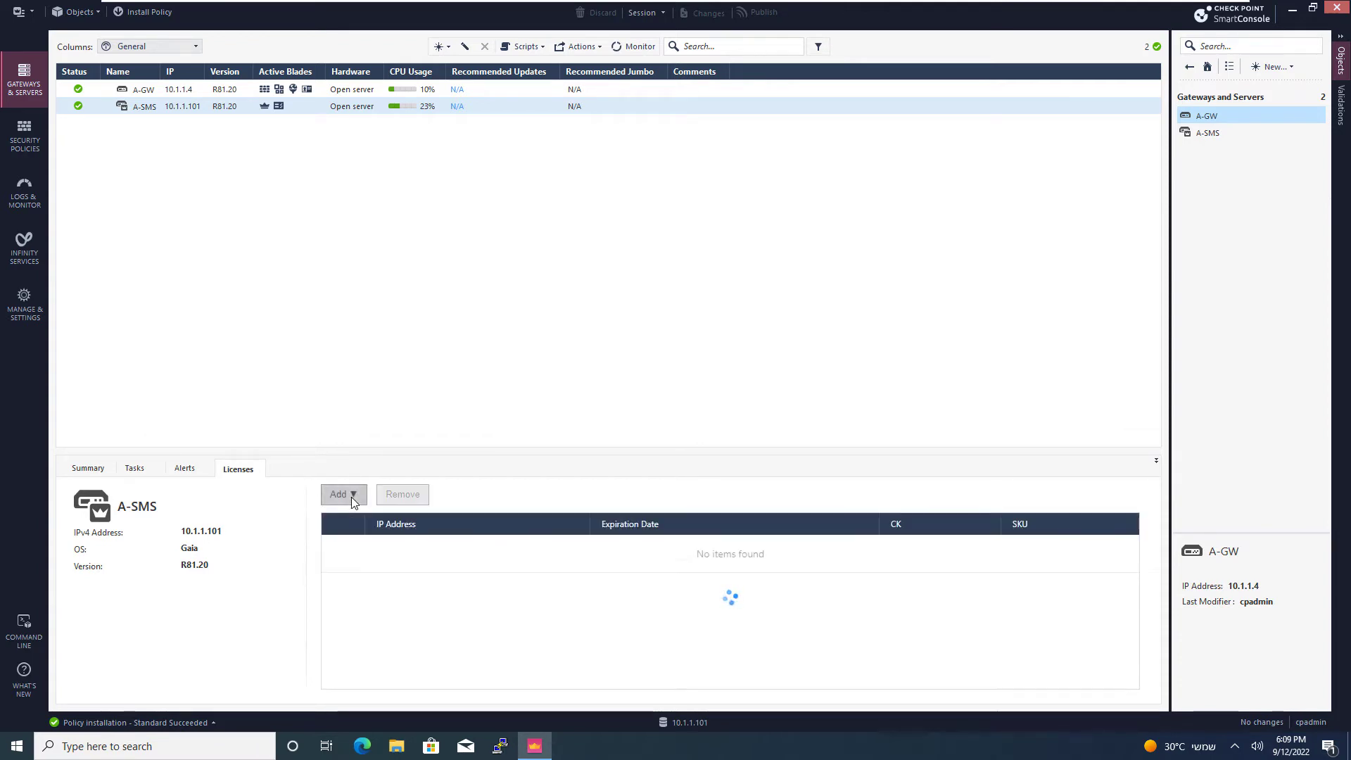
left_click(340, 494)
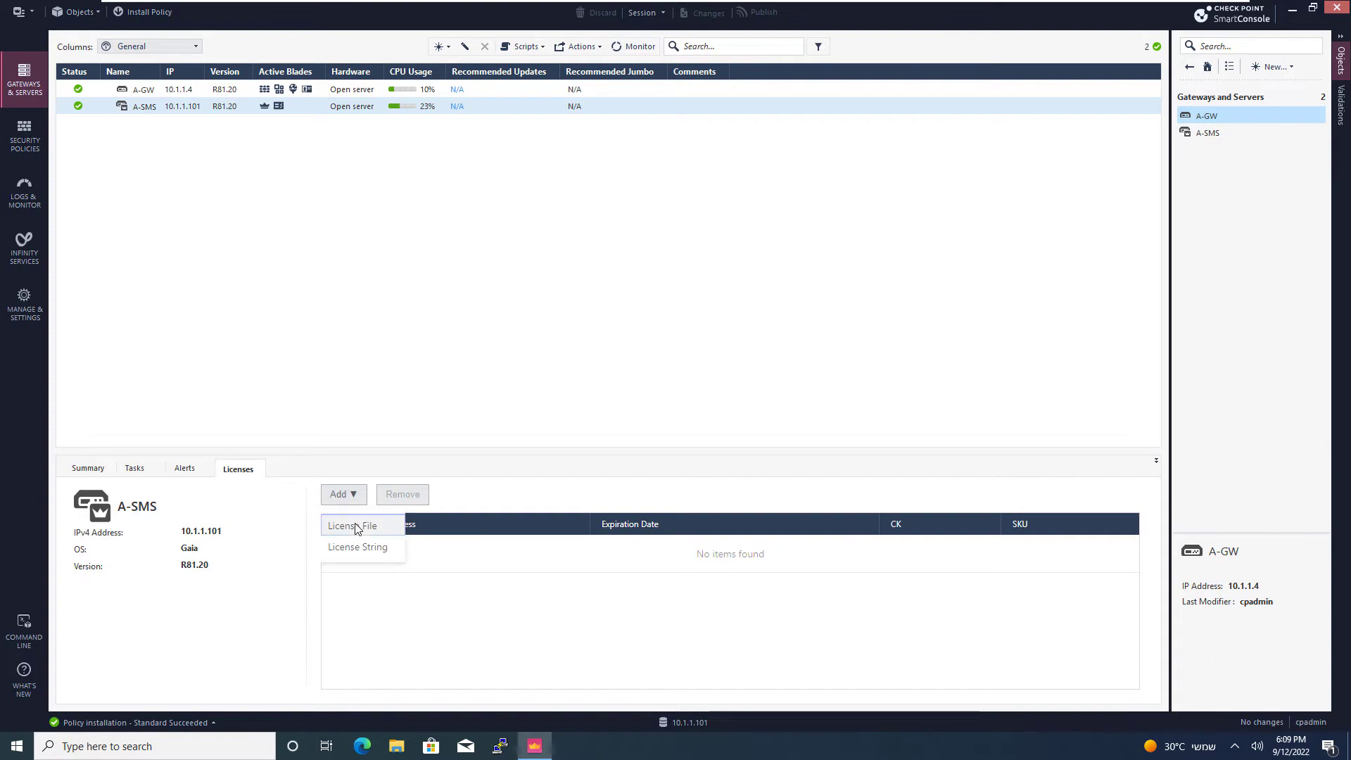
left_click(352, 525)
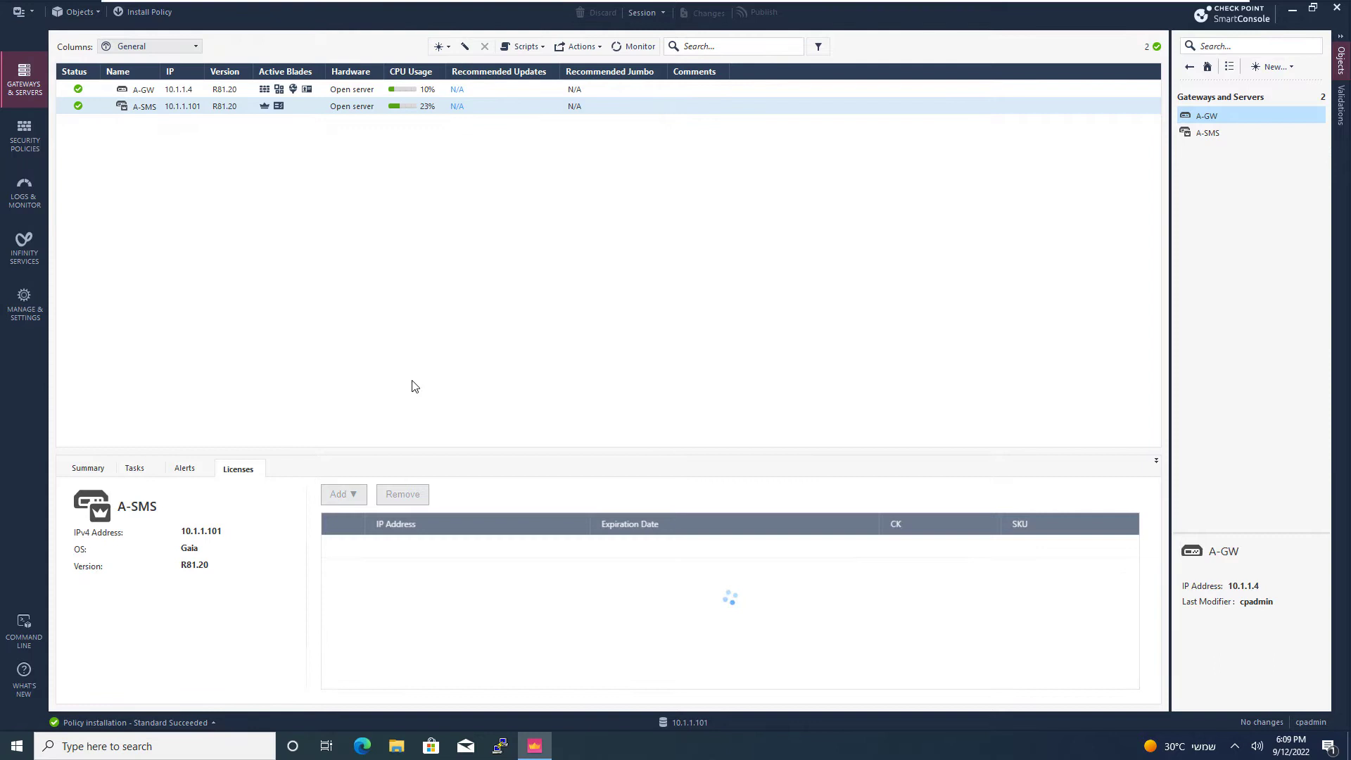
mouse_move(425, 414)
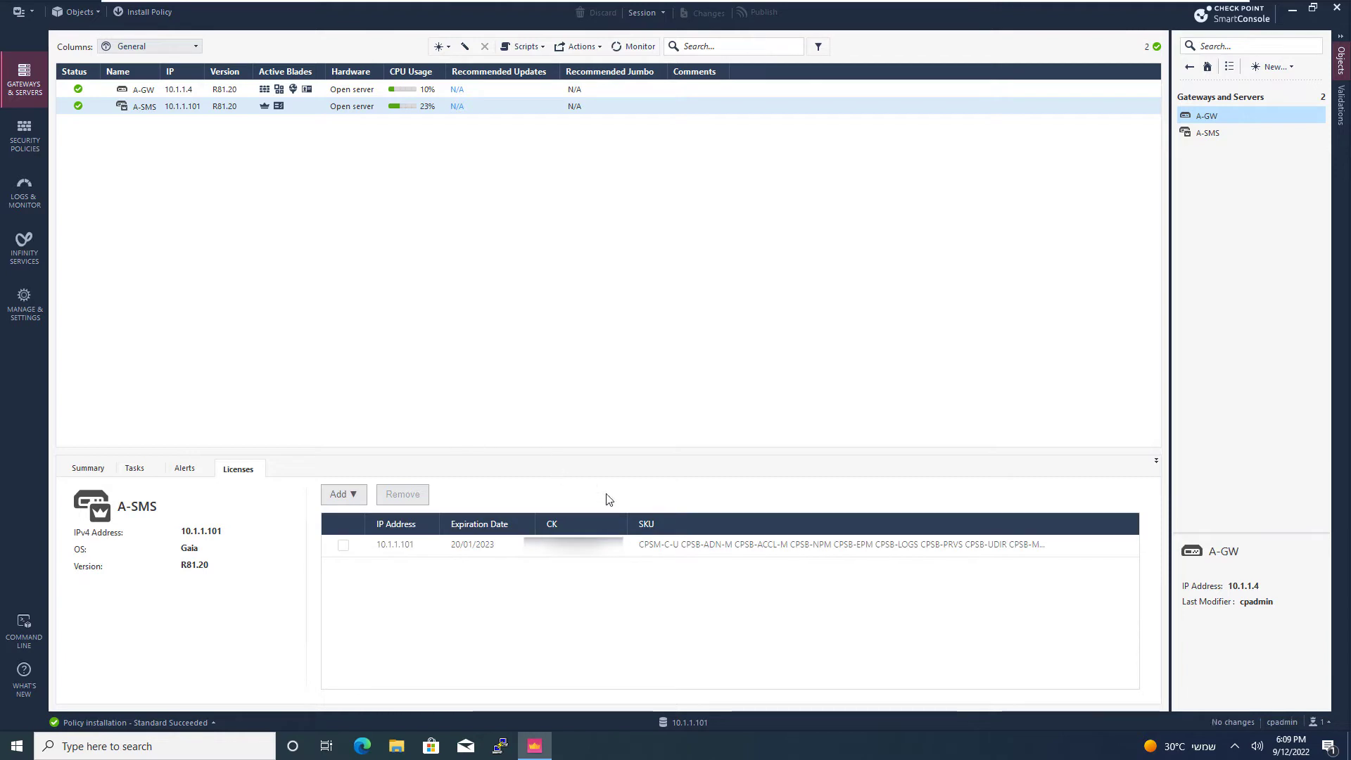
mouse_move(199, 118)
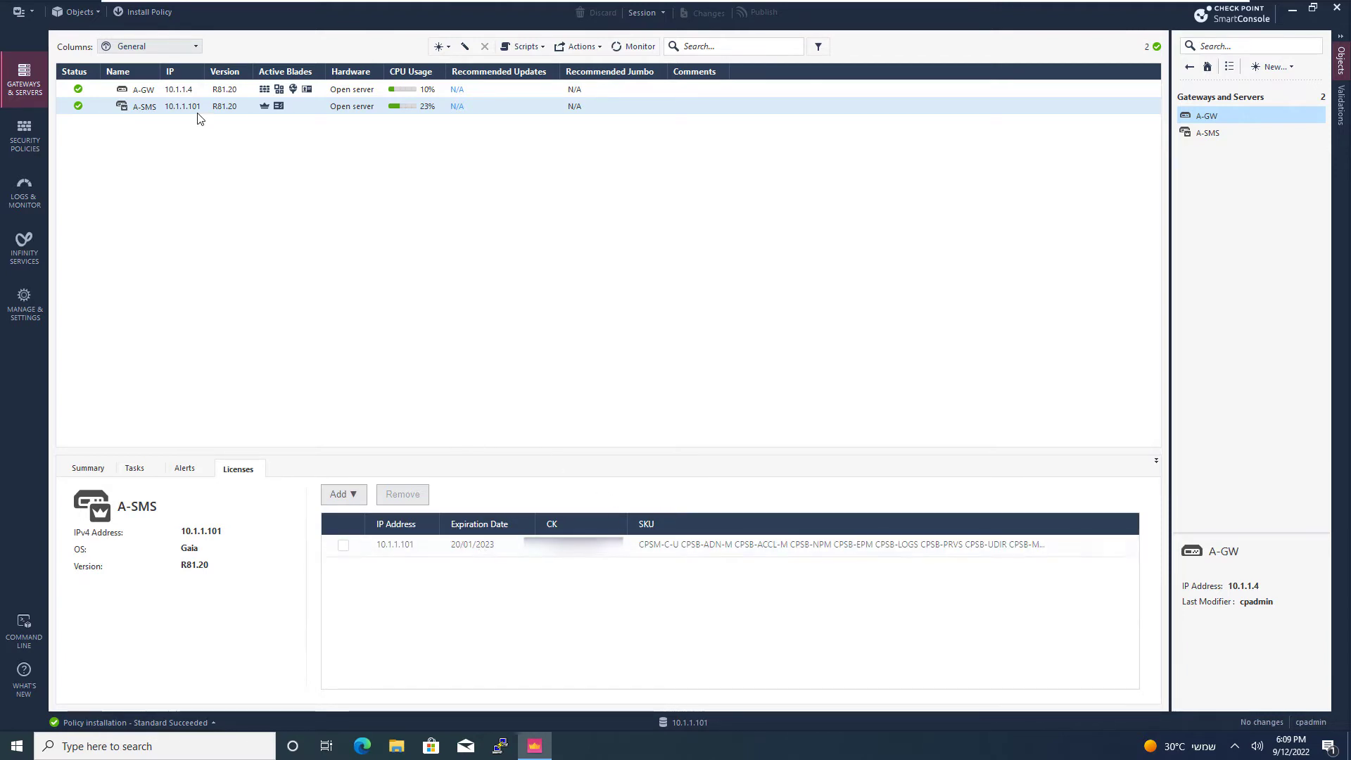
Attach the A-GW.lic license file to the A-GW gateway
left_click(144, 88)
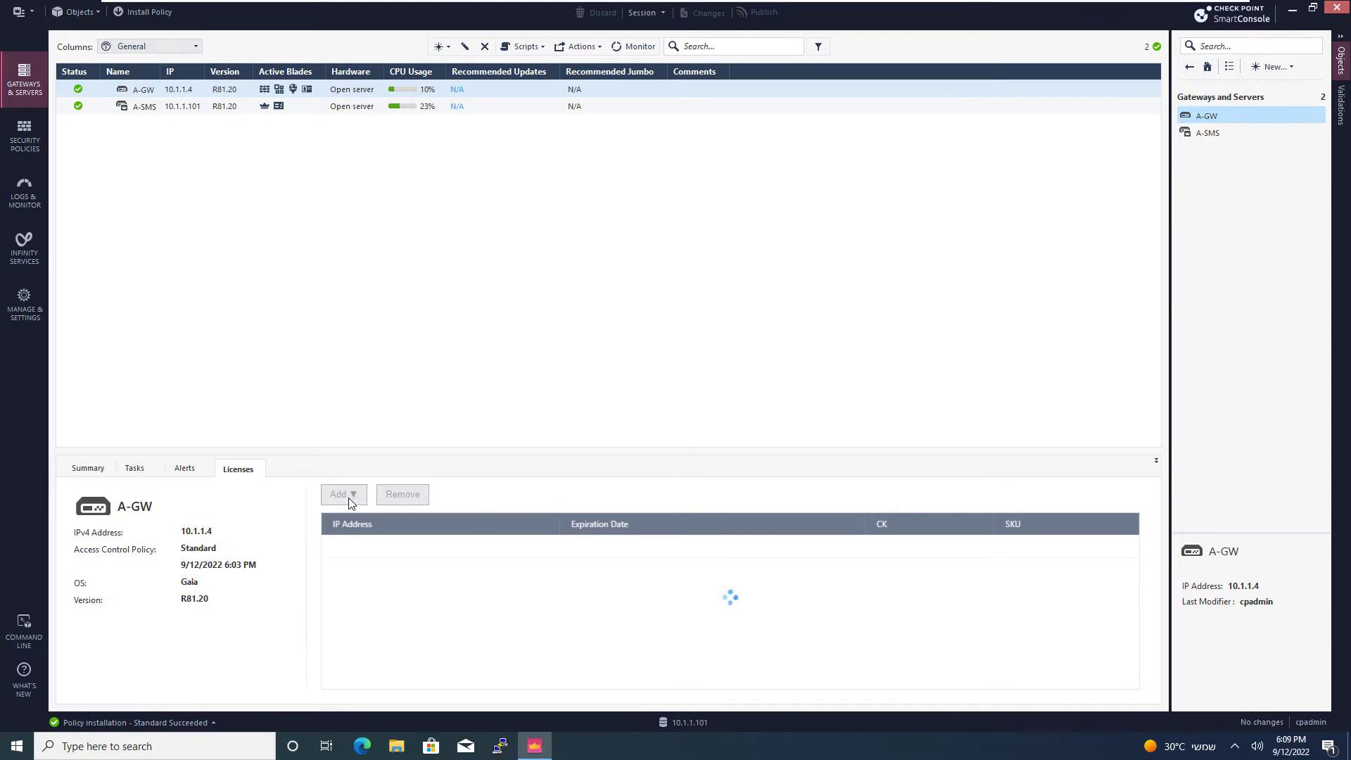
left_click(342, 494)
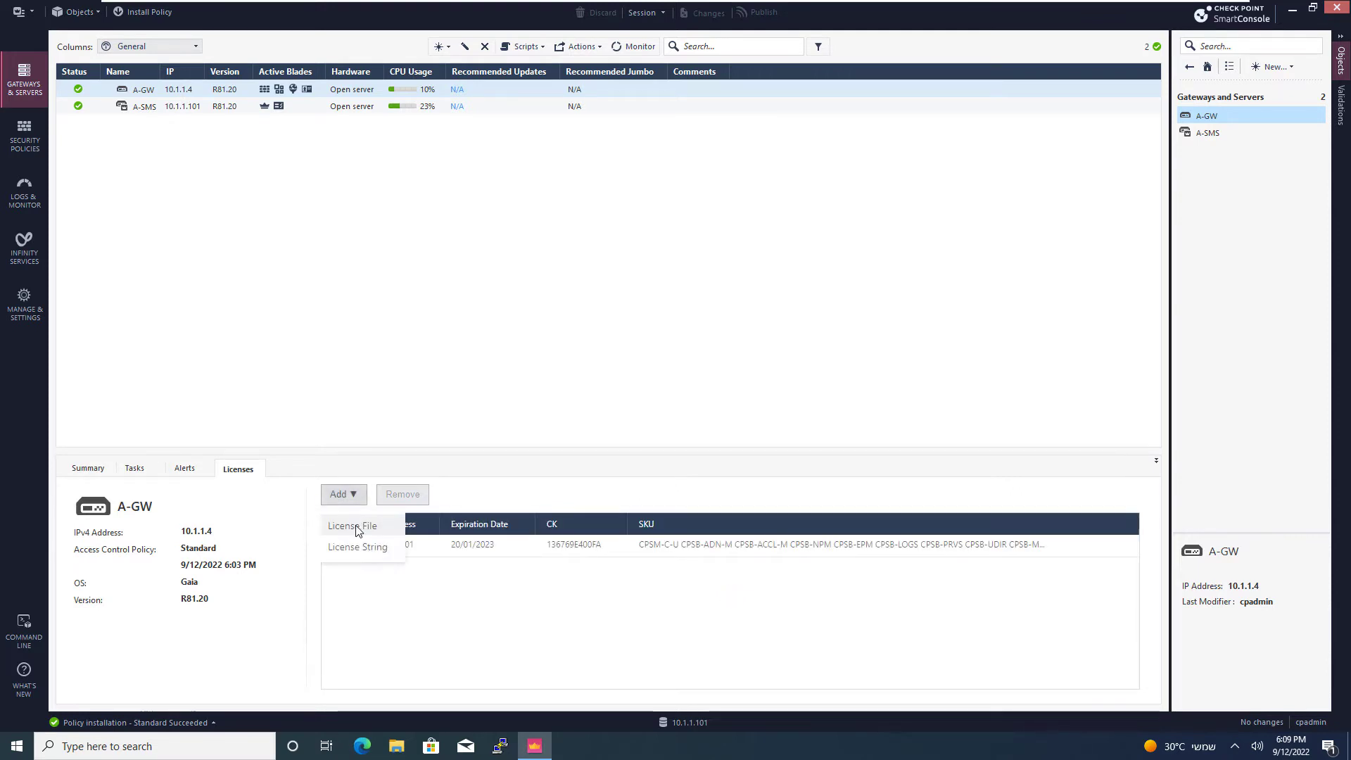
left_click(352, 525)
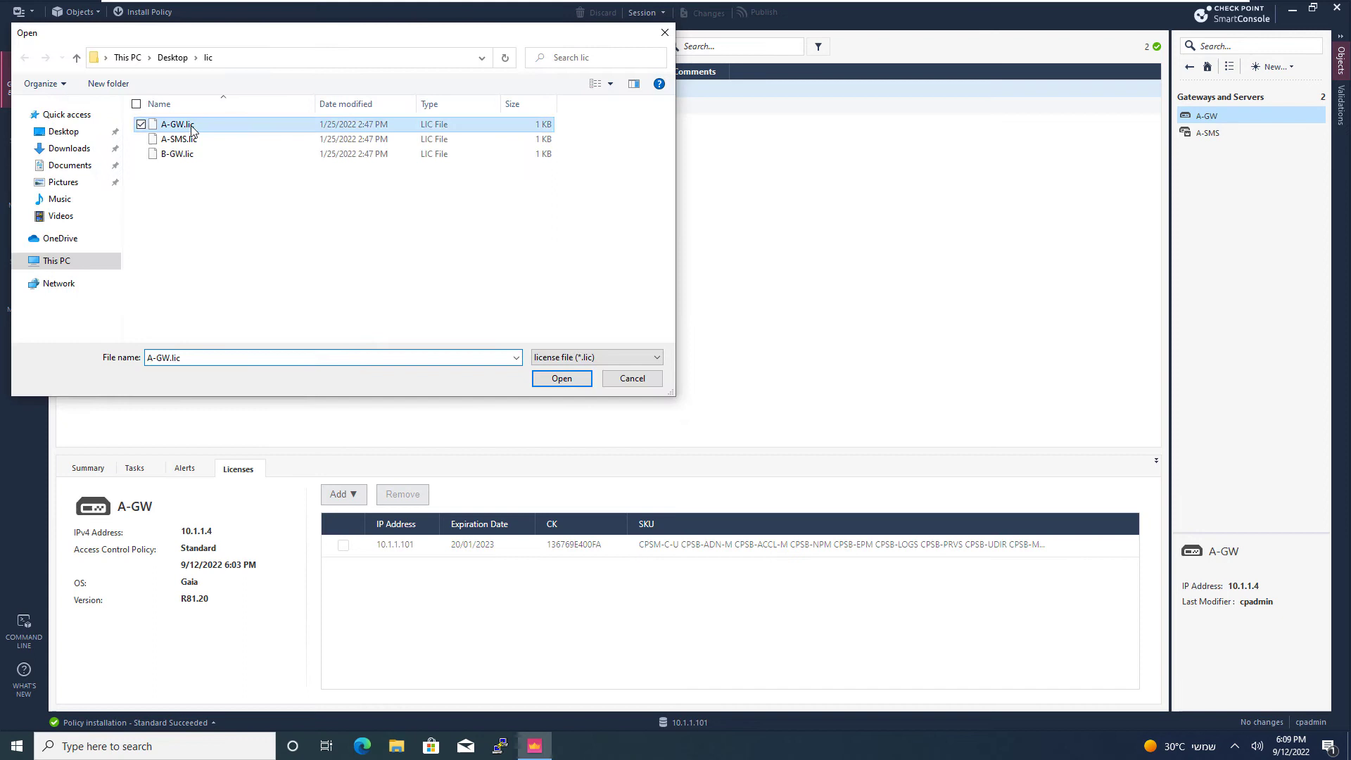
left_click(561, 377)
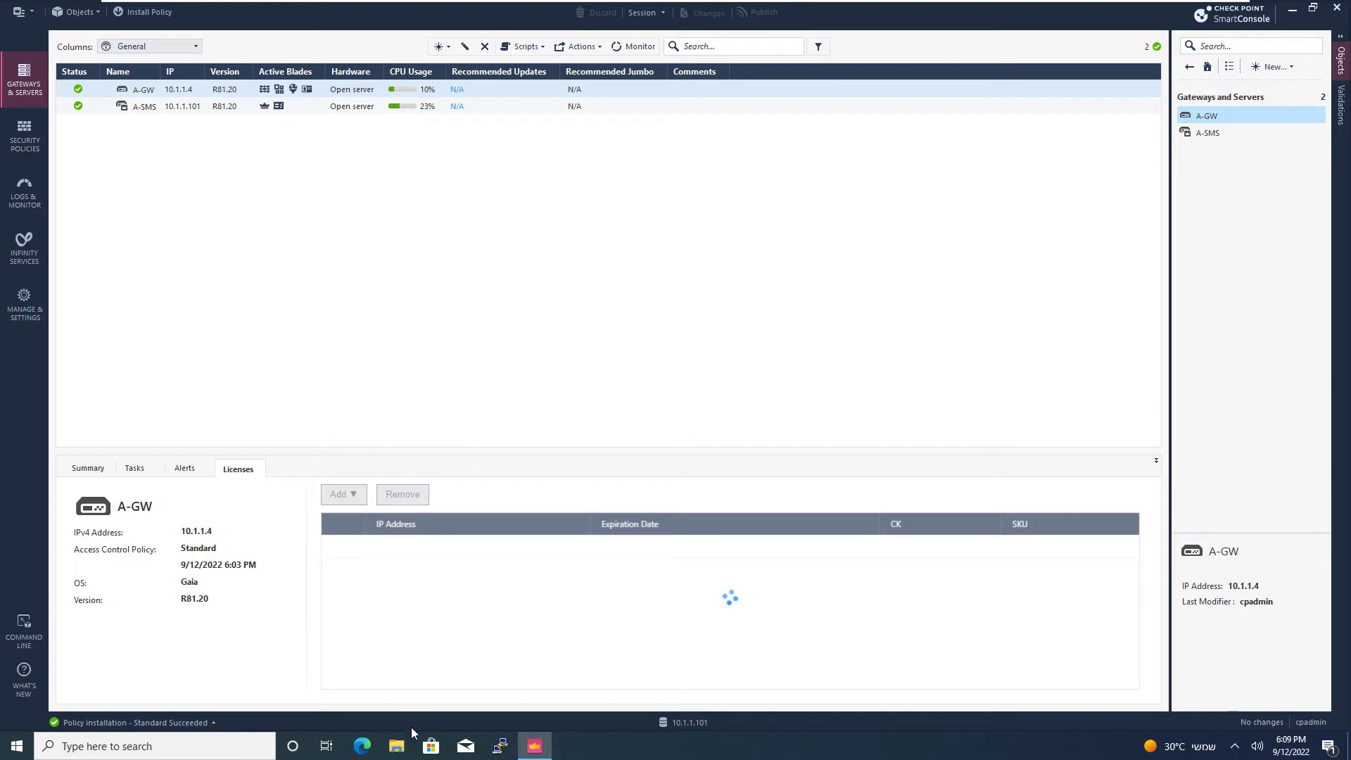
View the license string in A-GW.lic in Notepad++, then return to SmartConsole
left_click(397, 746)
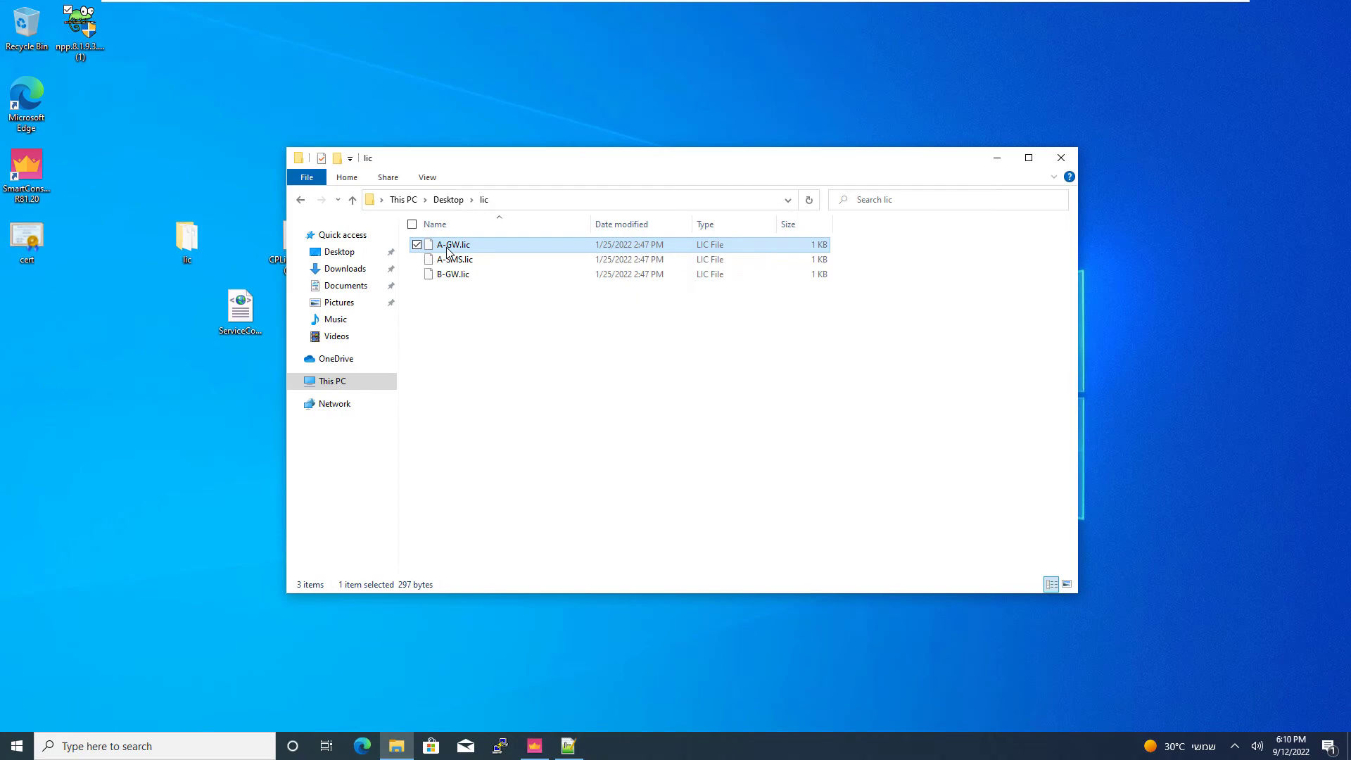
double_click(452, 245)
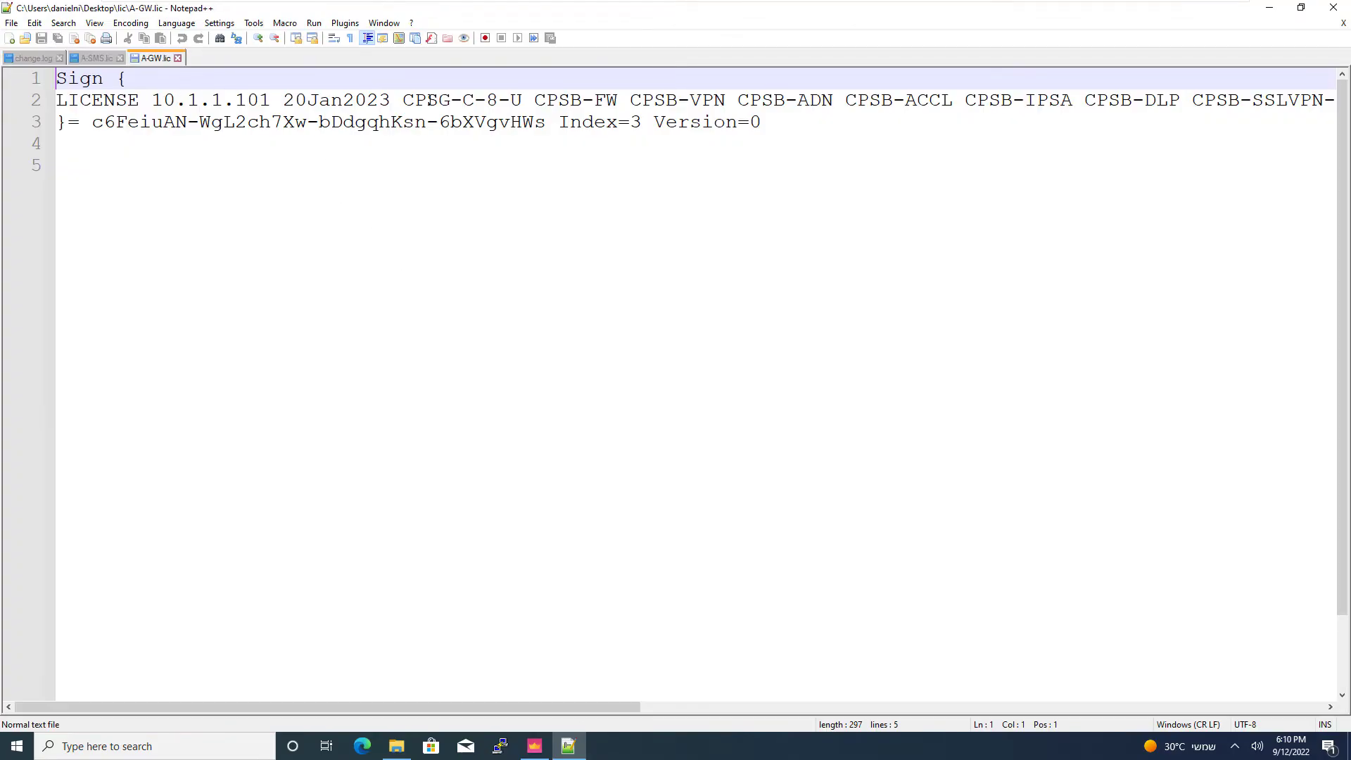
double_click(425, 100)
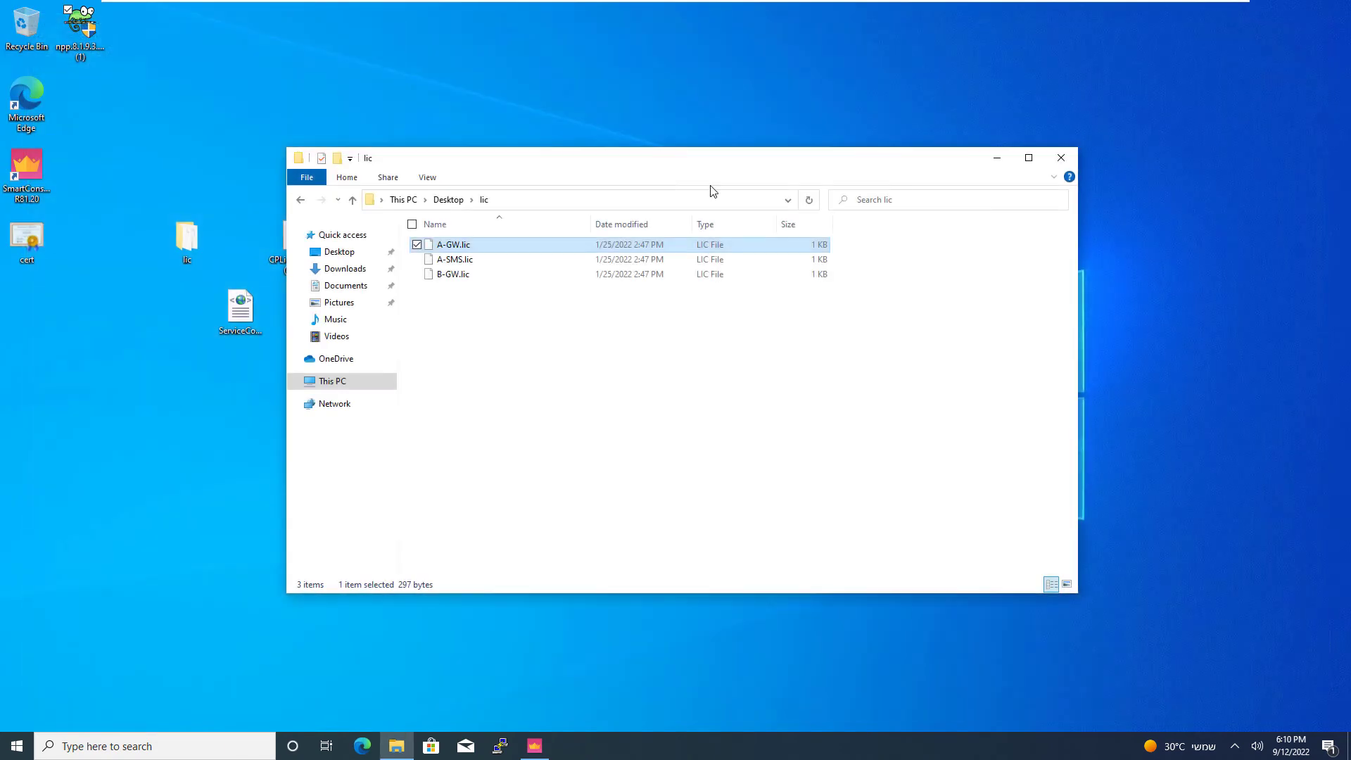
left_click(533, 746)
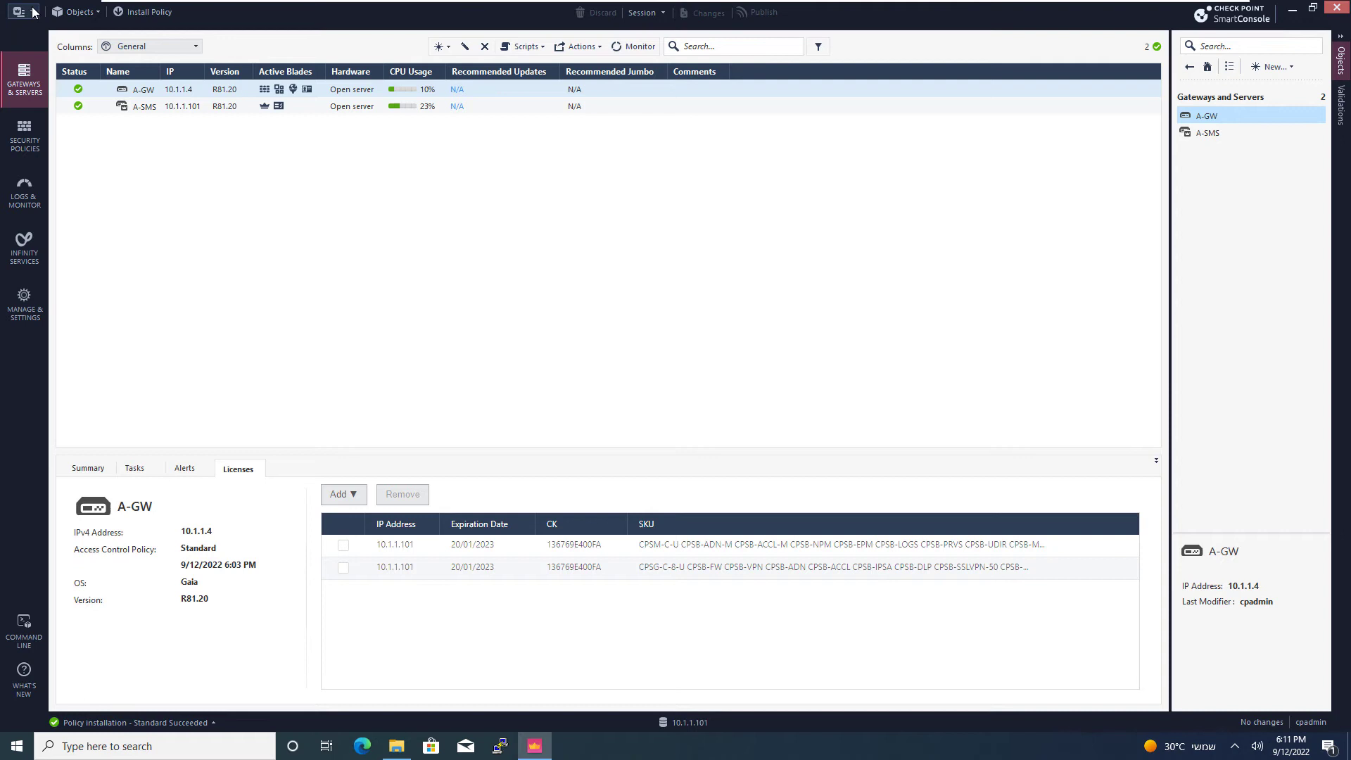
Switch to SmartUpdate's Licenses & Contracts view and retrieve A-GW's current licenses
left_click(17, 12)
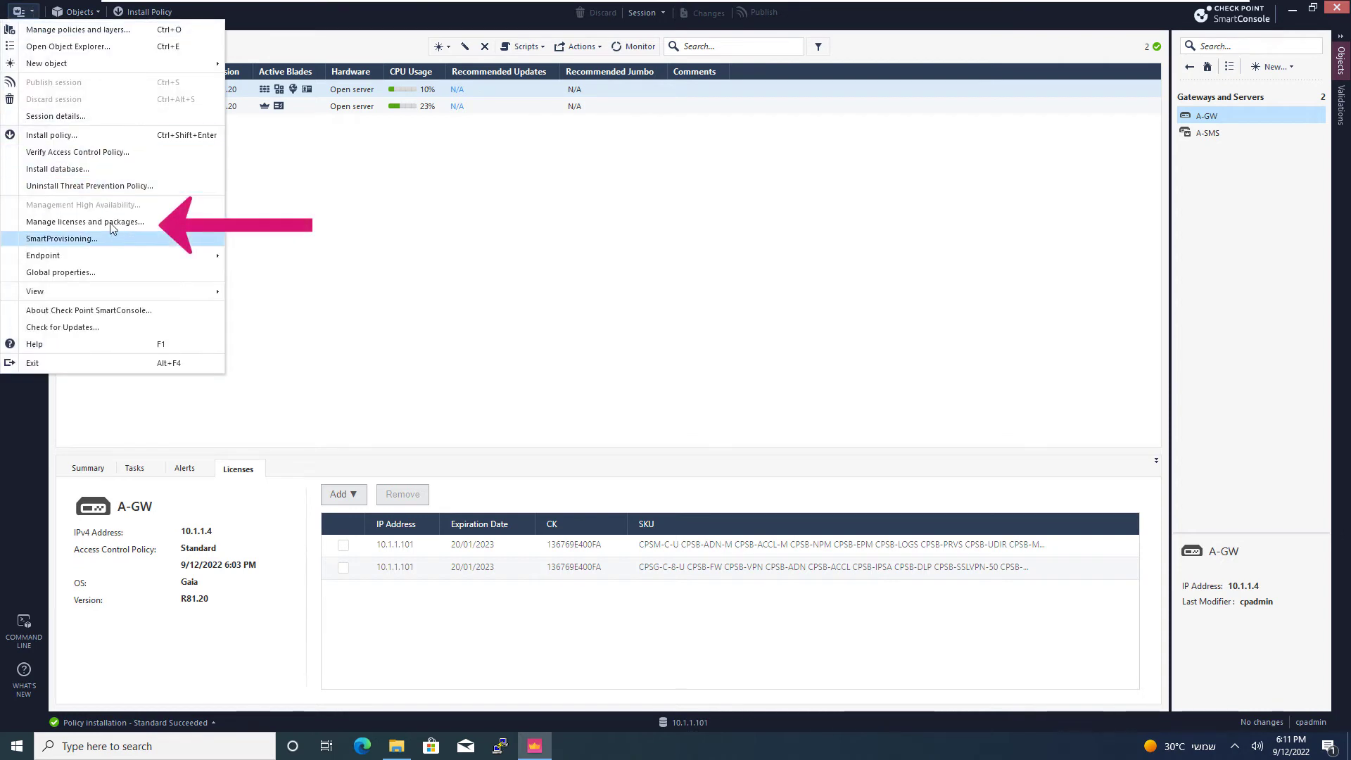
mouse_move(85, 221)
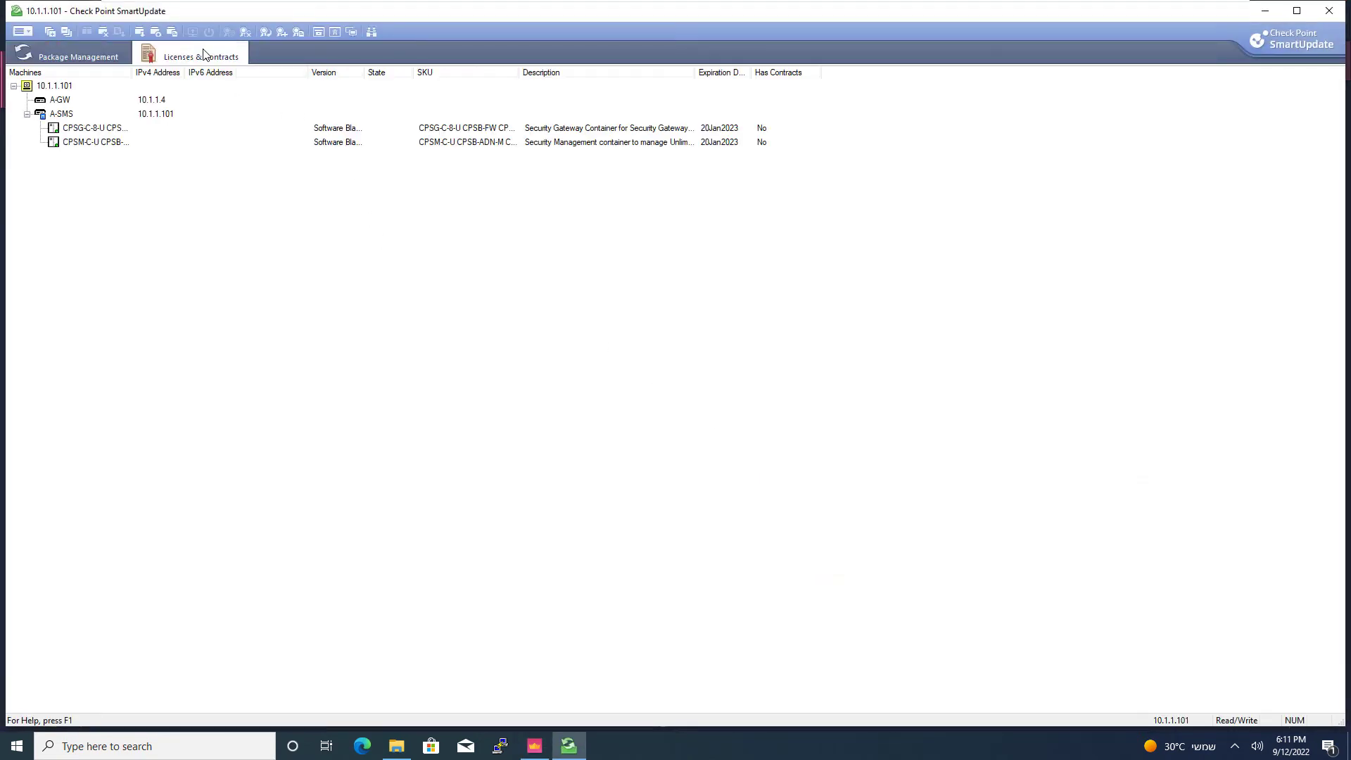
left_click(21, 32)
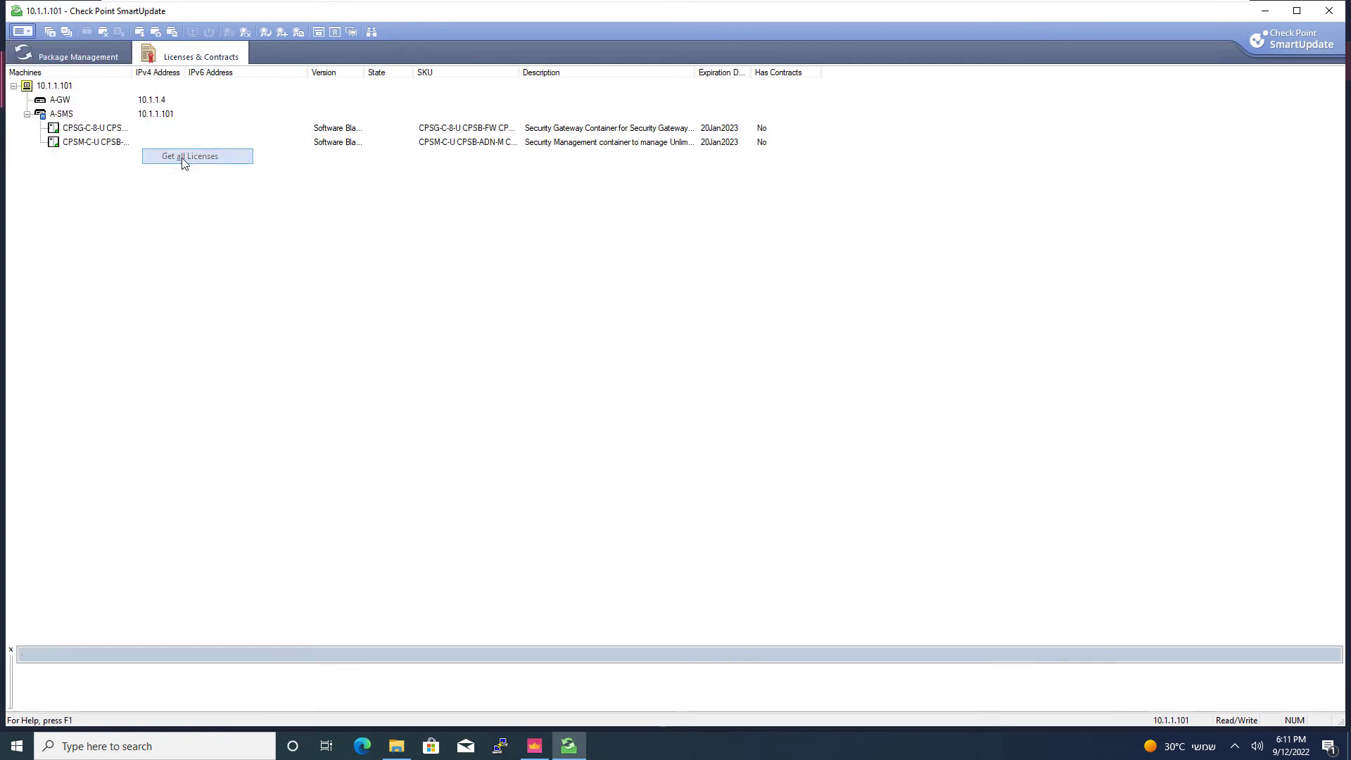
left_click(197, 156)
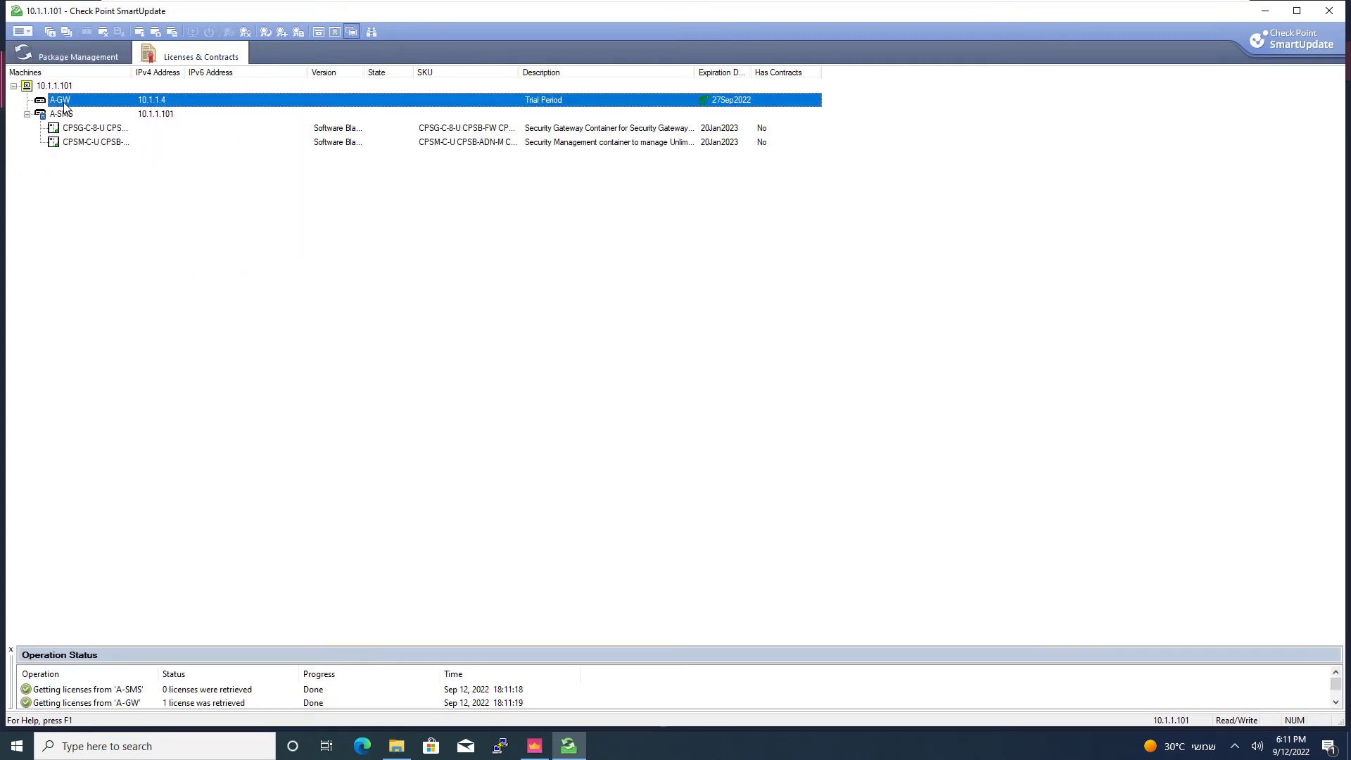
left_click(159, 183)
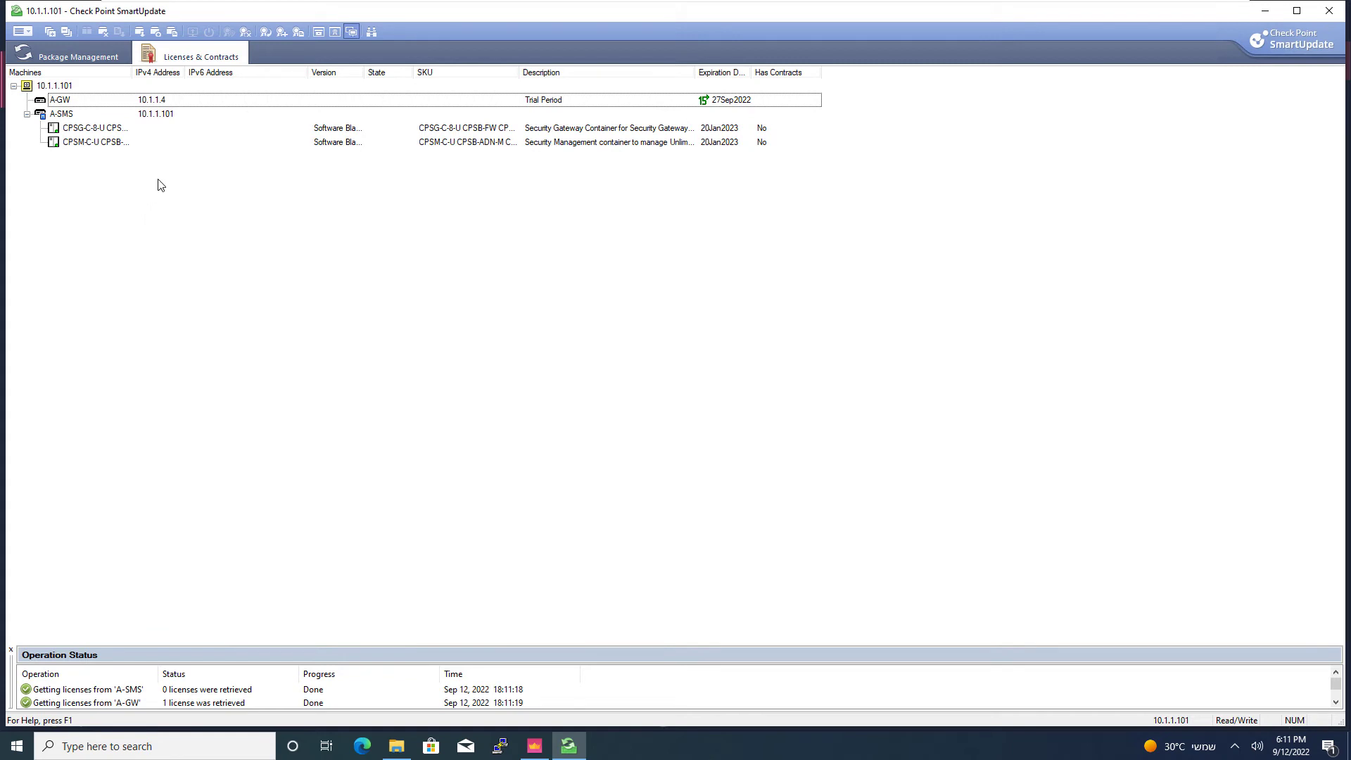
mouse_move(197, 107)
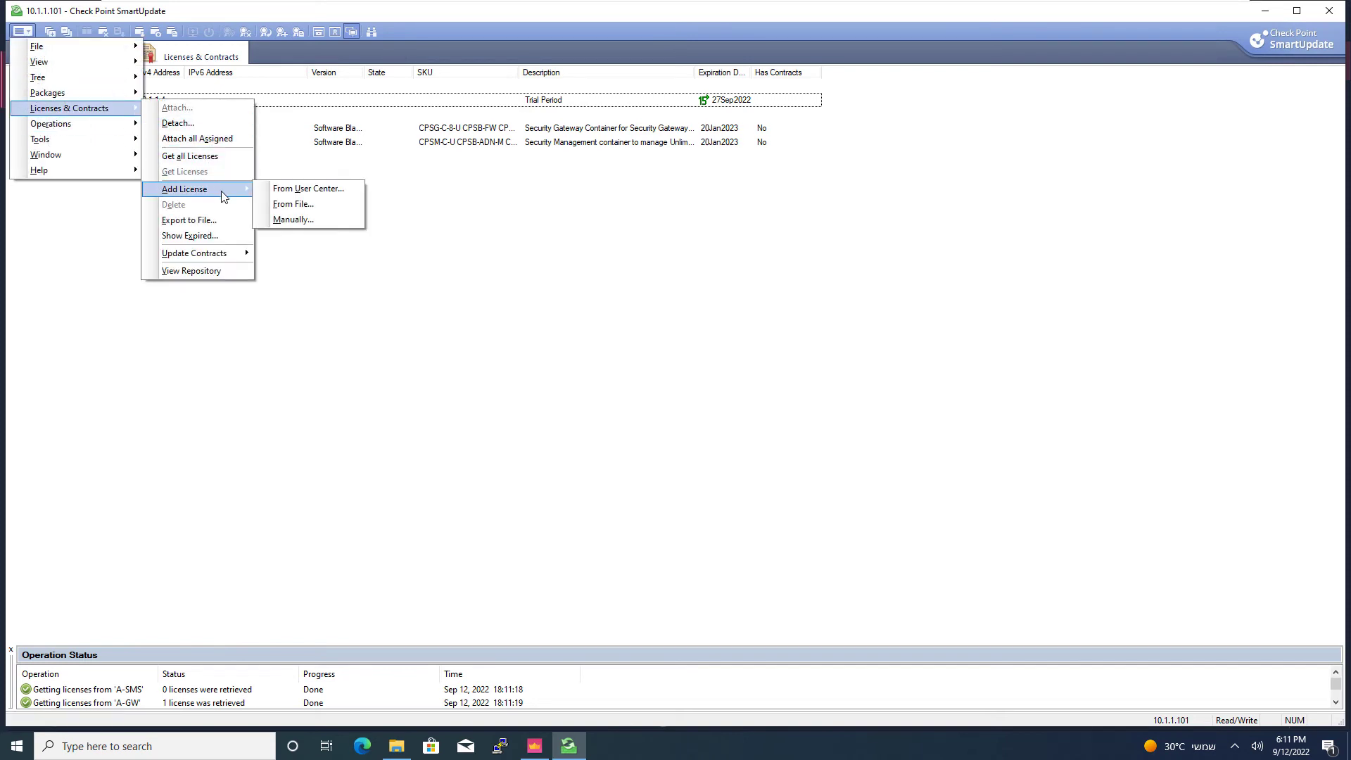
Import the licenses in CPLicenseFile (9).lic from the Desktop and acknowledge the summary
left_click(295, 204)
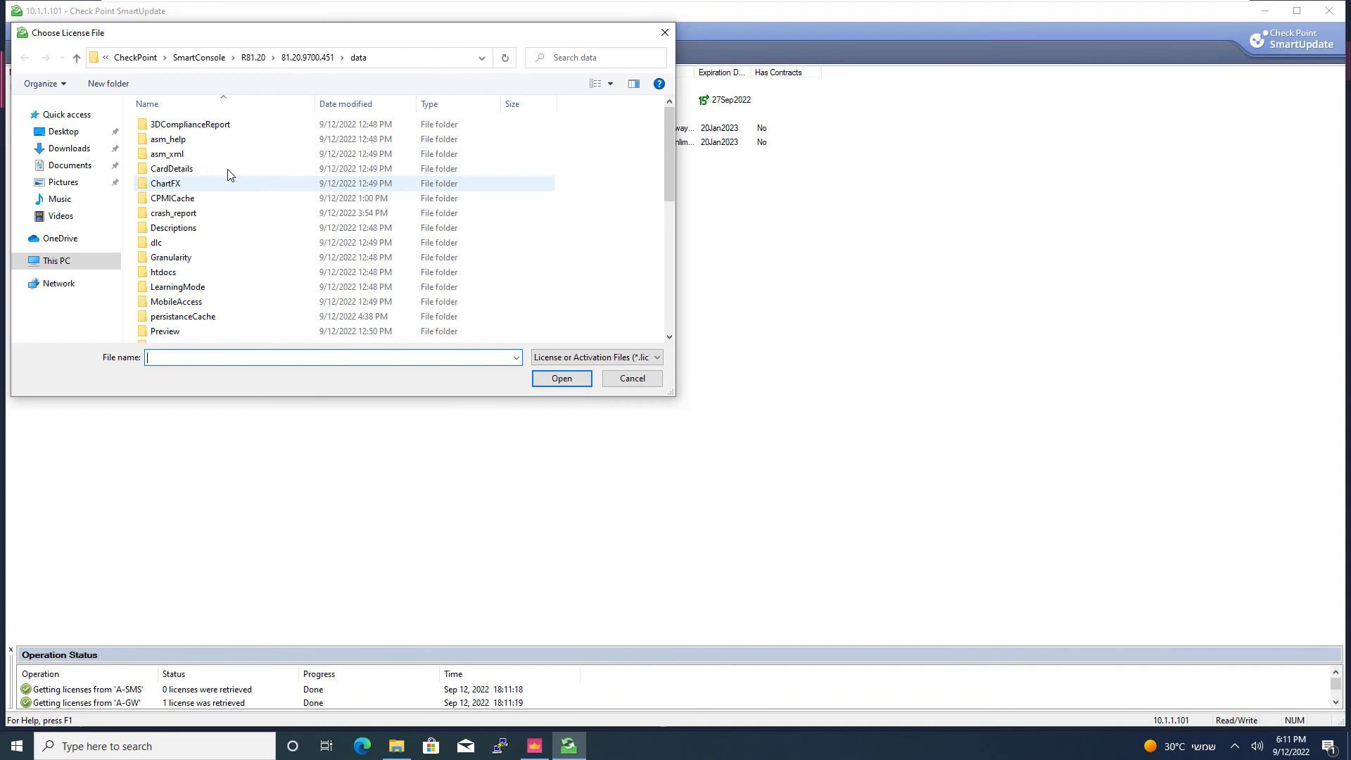
left_click(63, 131)
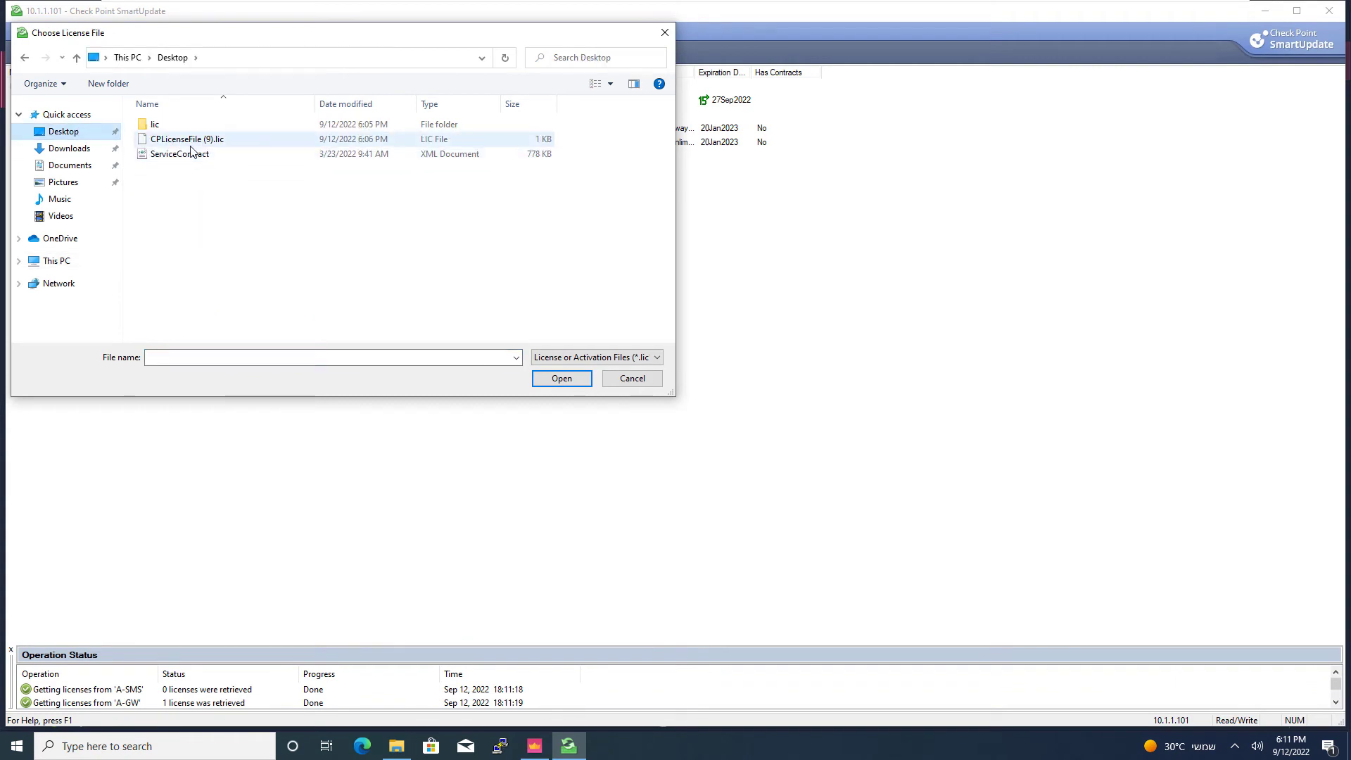
left_click(561, 378)
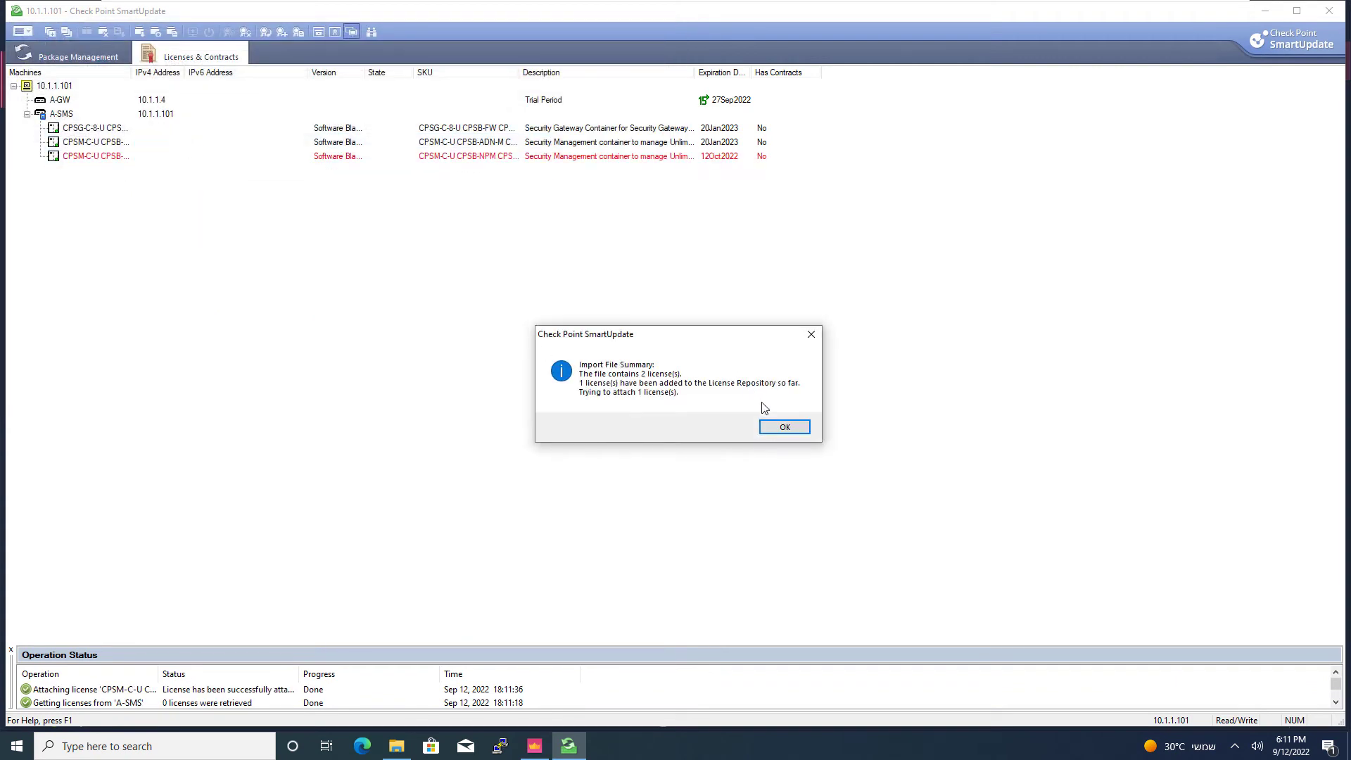
left_click(783, 427)
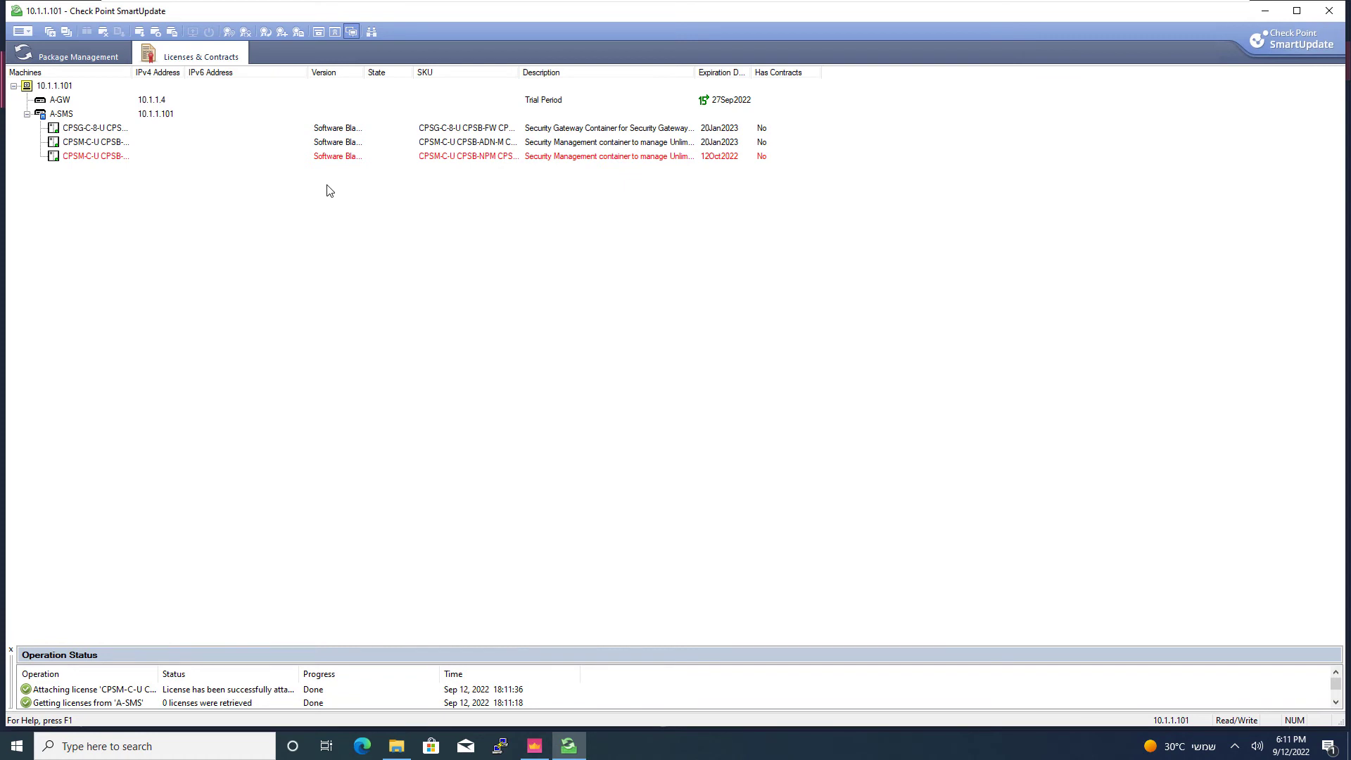
Attach the CPSG-C-8-U license to the A-GW gateway
right_click(59, 99)
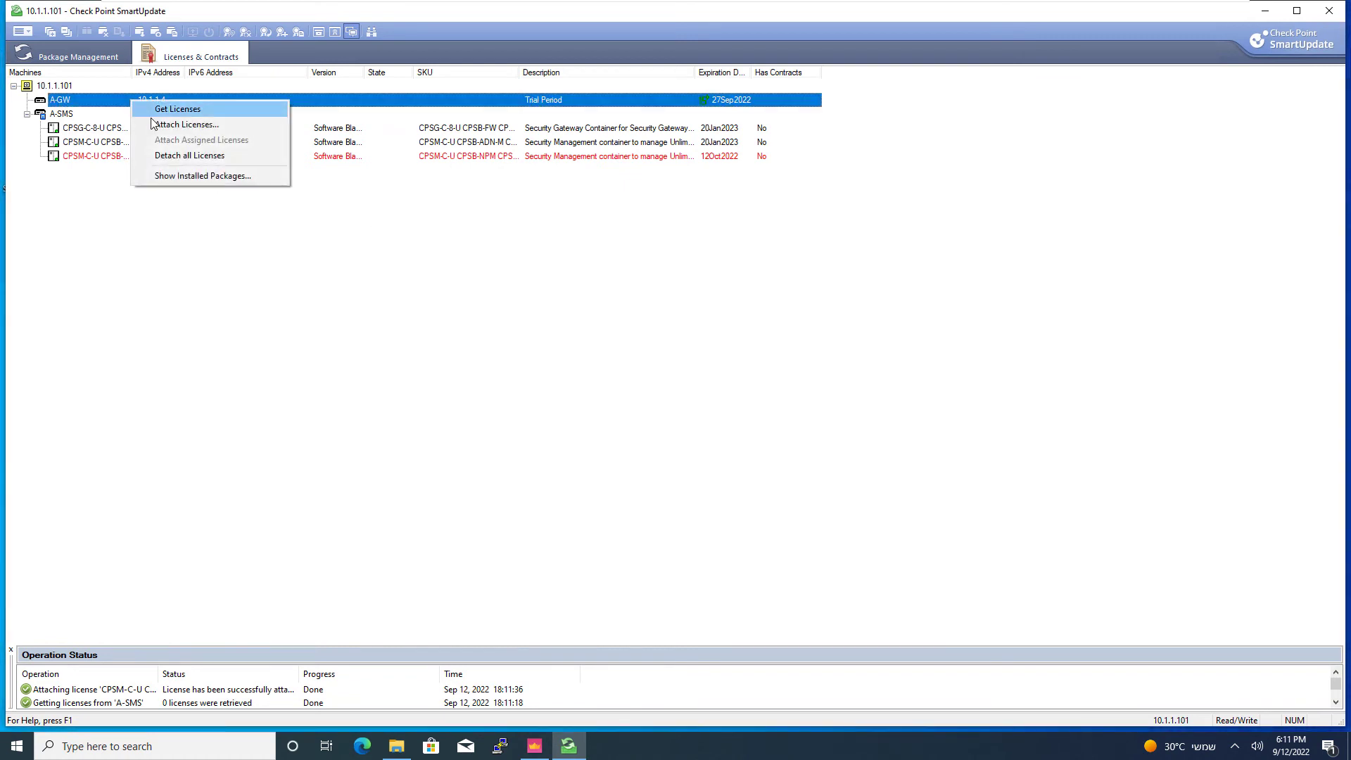
left_click(186, 124)
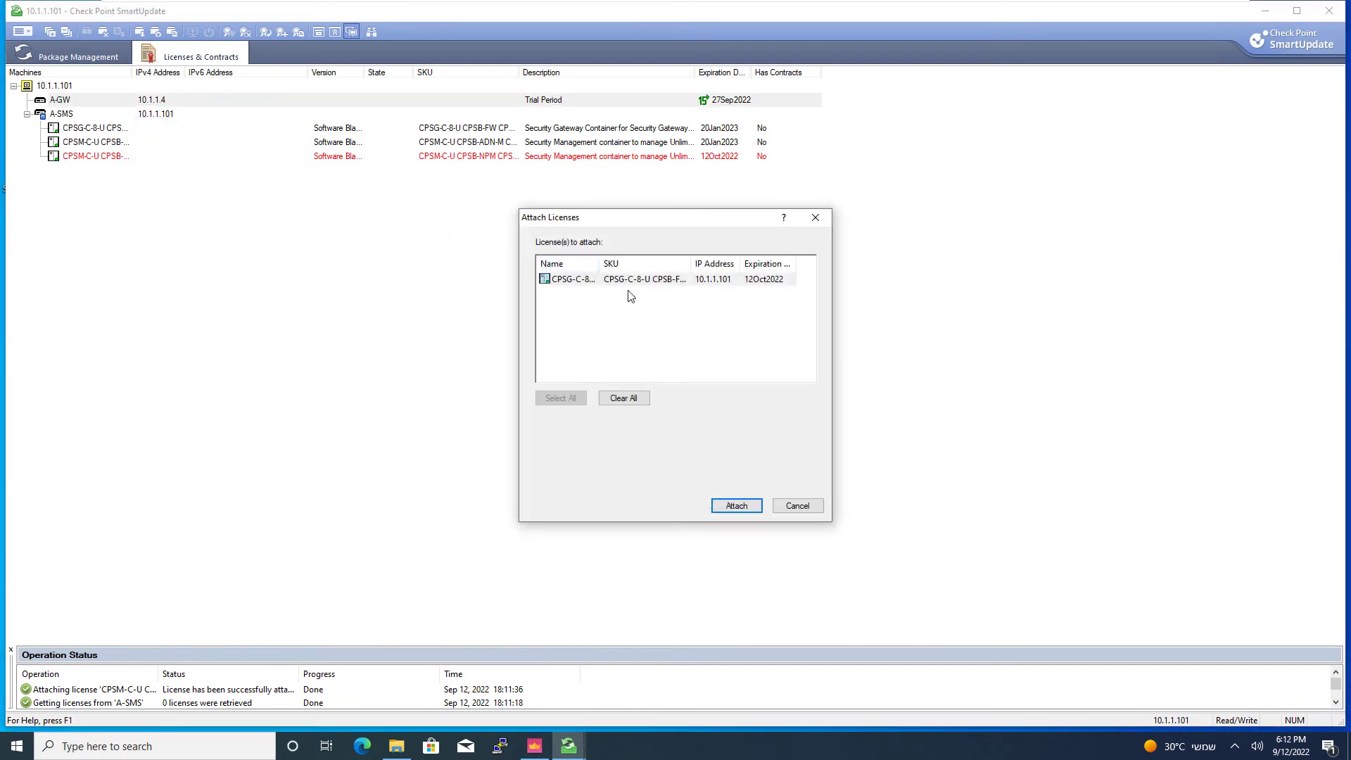
left_click(736, 505)
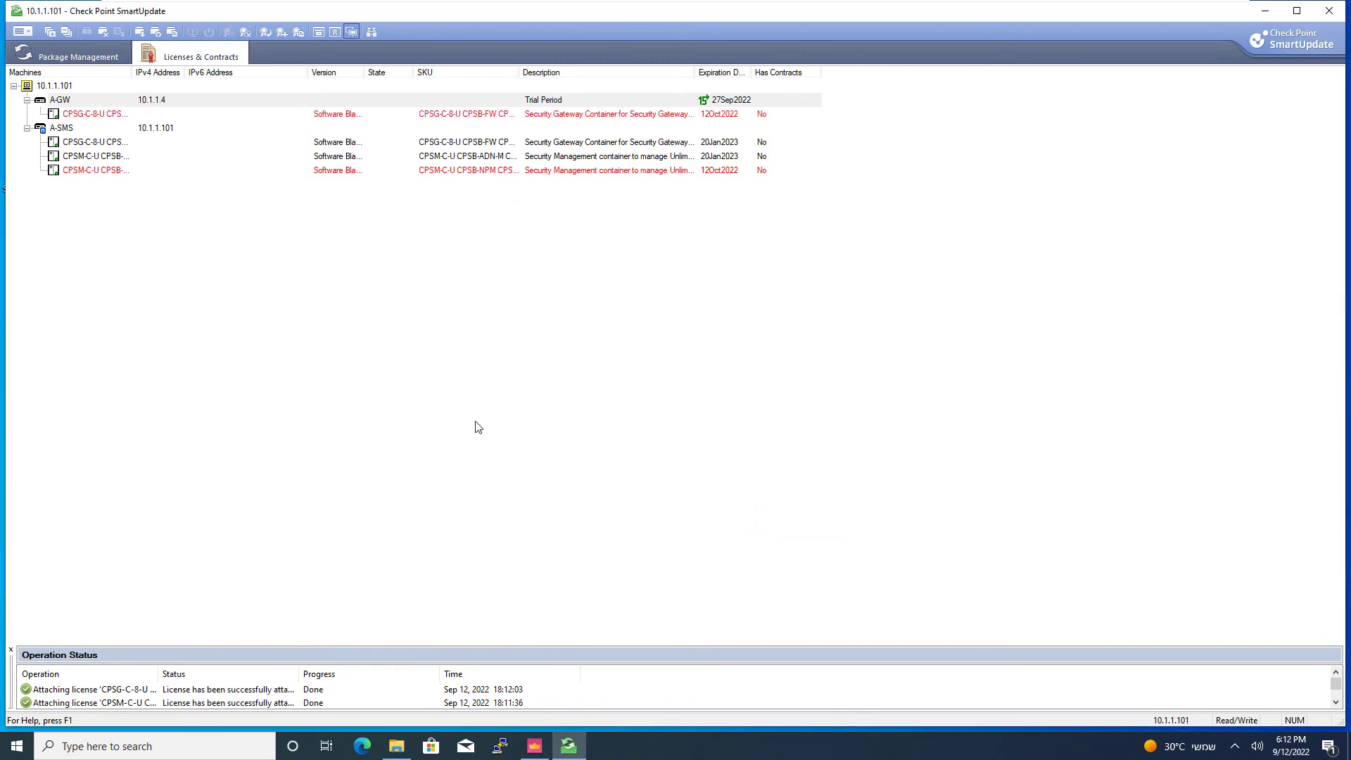
mouse_move(80, 118)
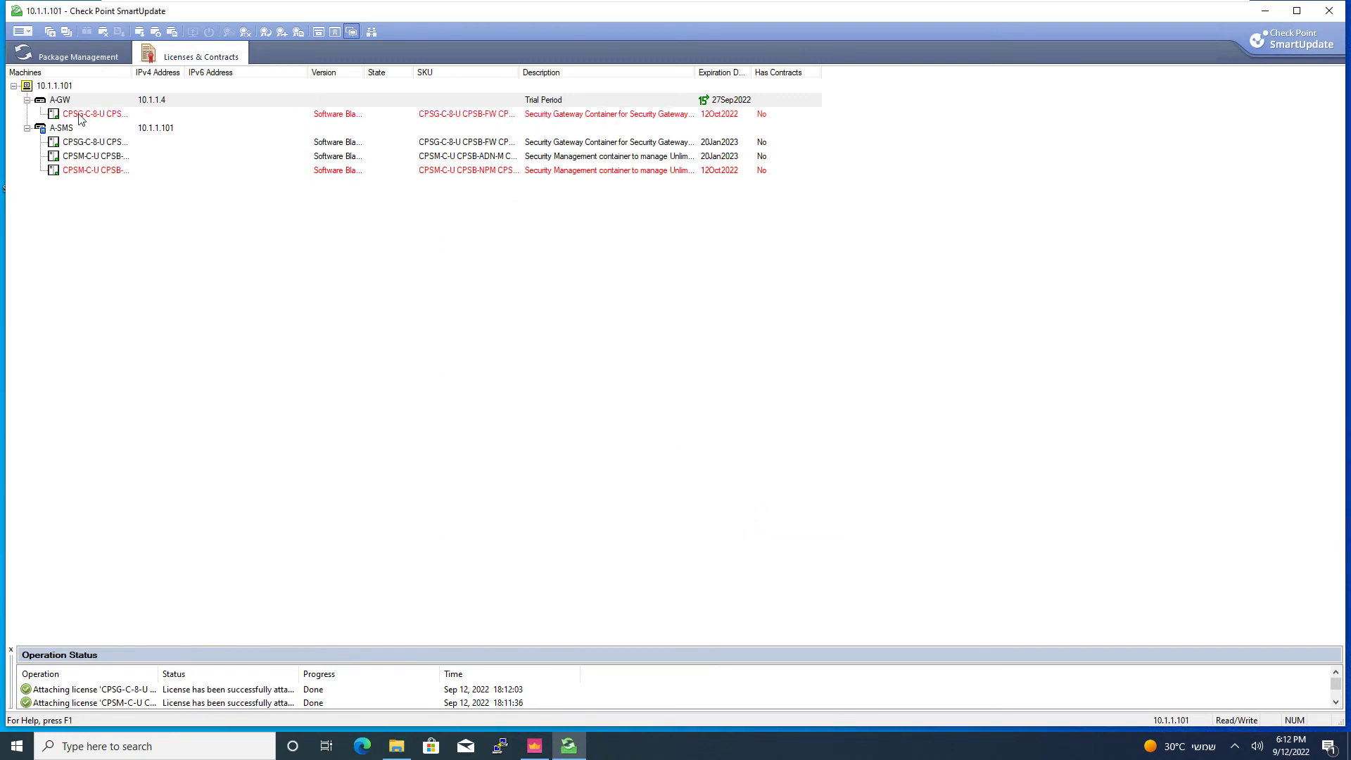
Update contracts from the ServiceContract file via the Licenses & Contracts commands
left_click(21, 31)
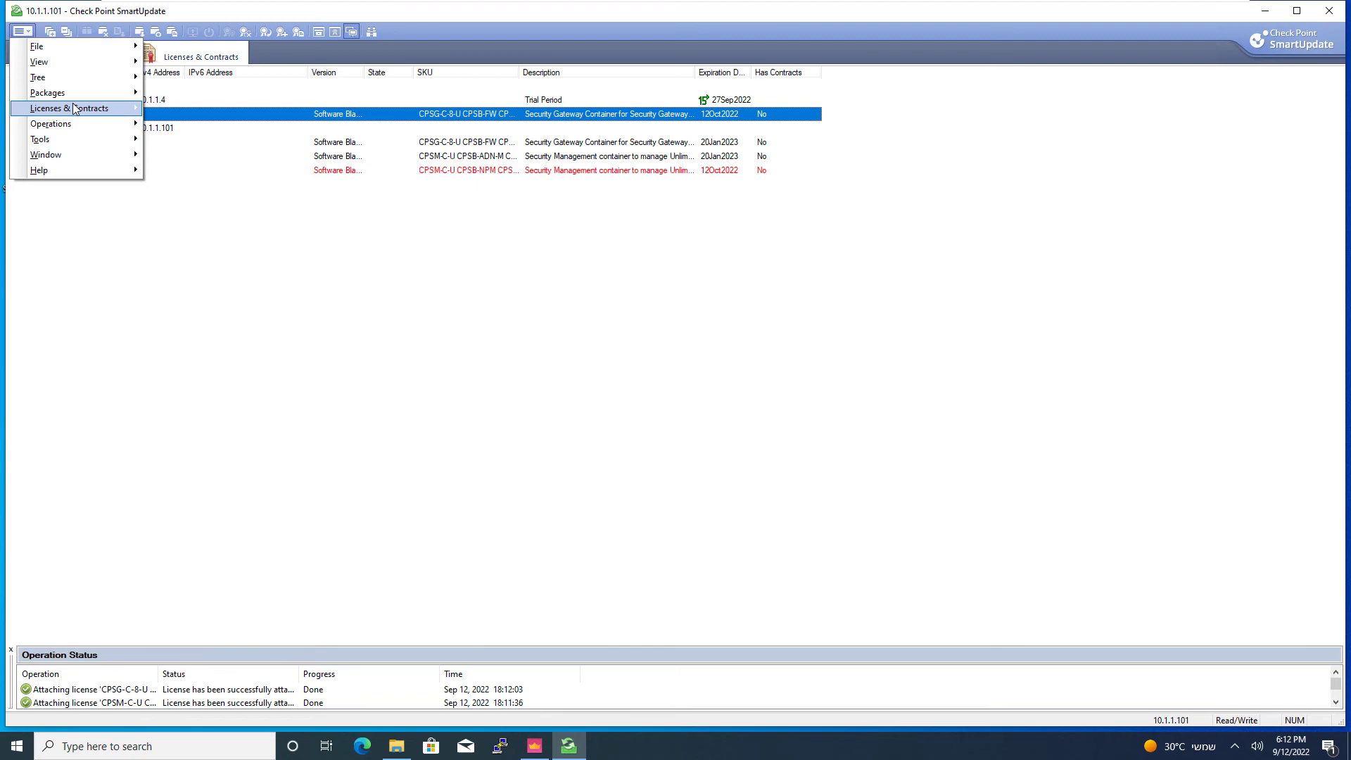
left_click(67, 108)
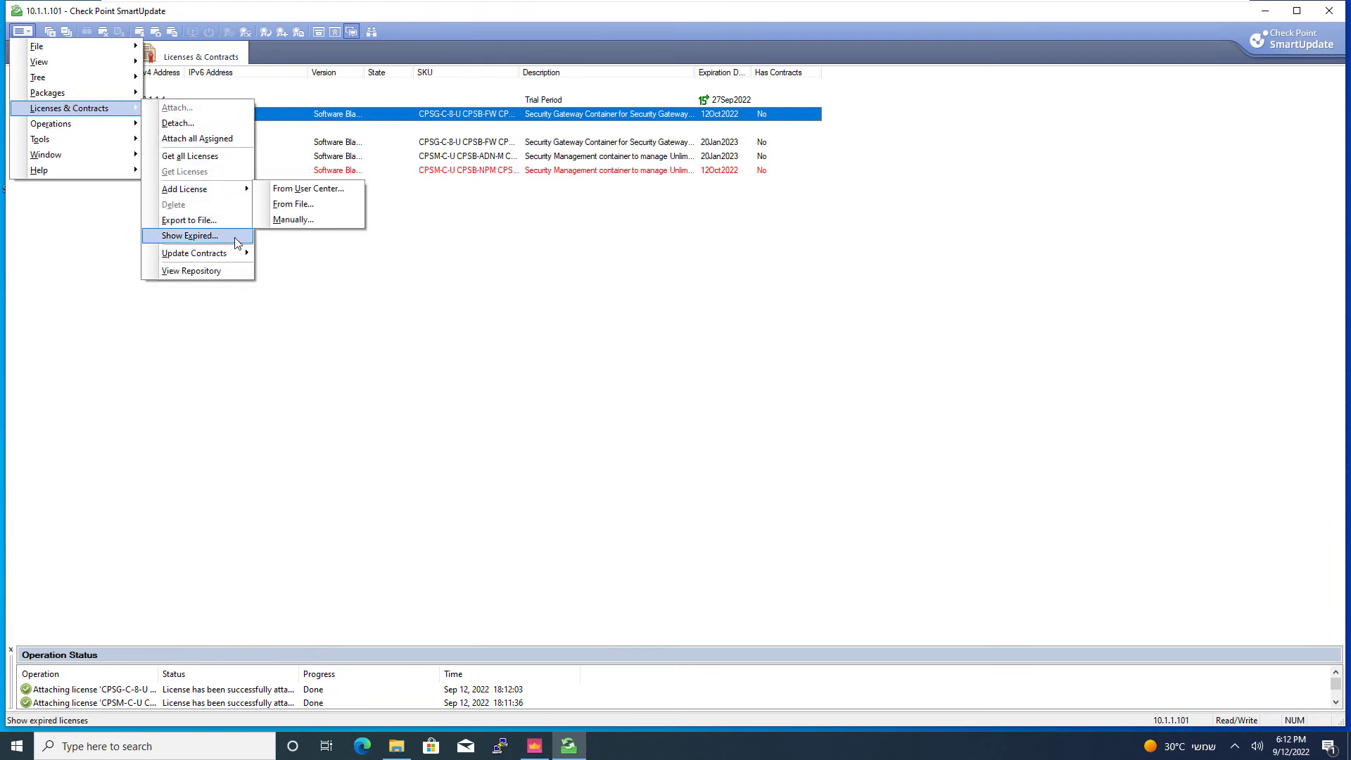
left_click(293, 204)
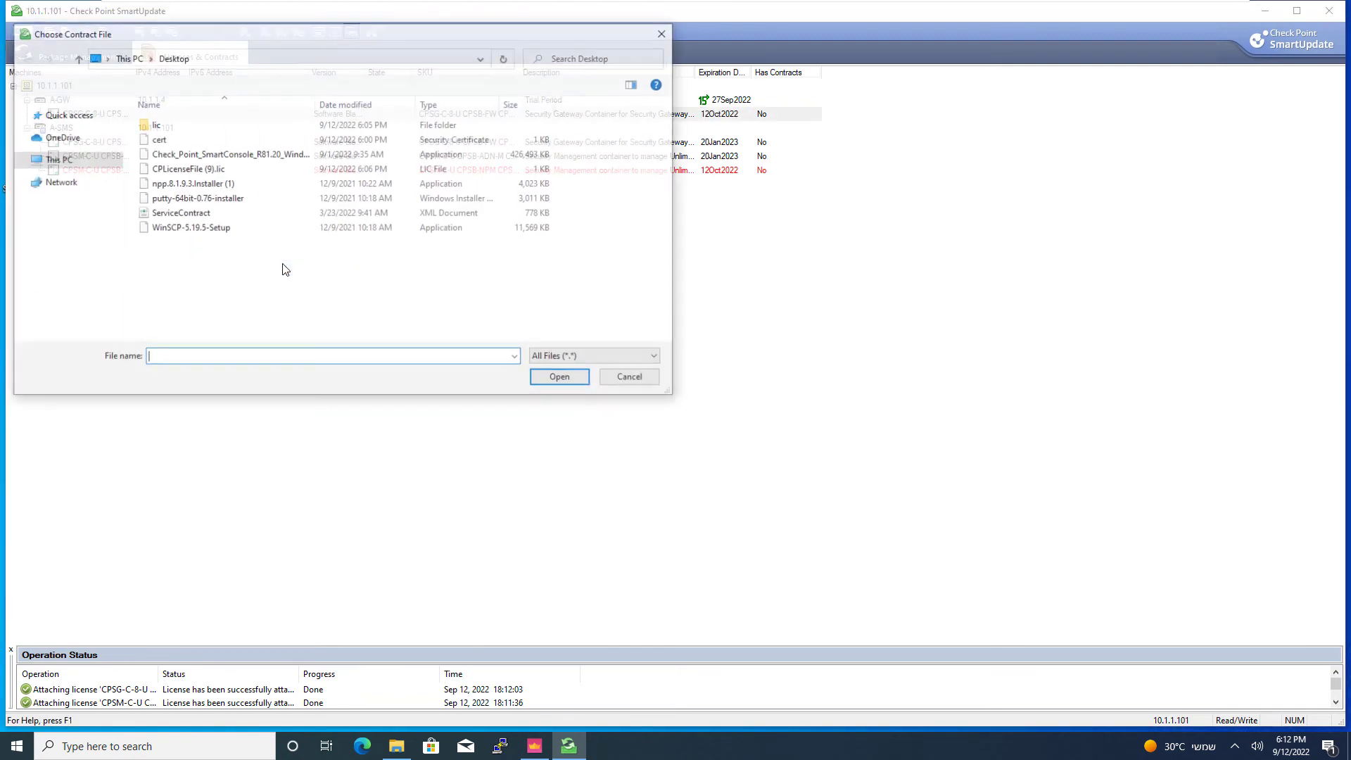
left_click(182, 213)
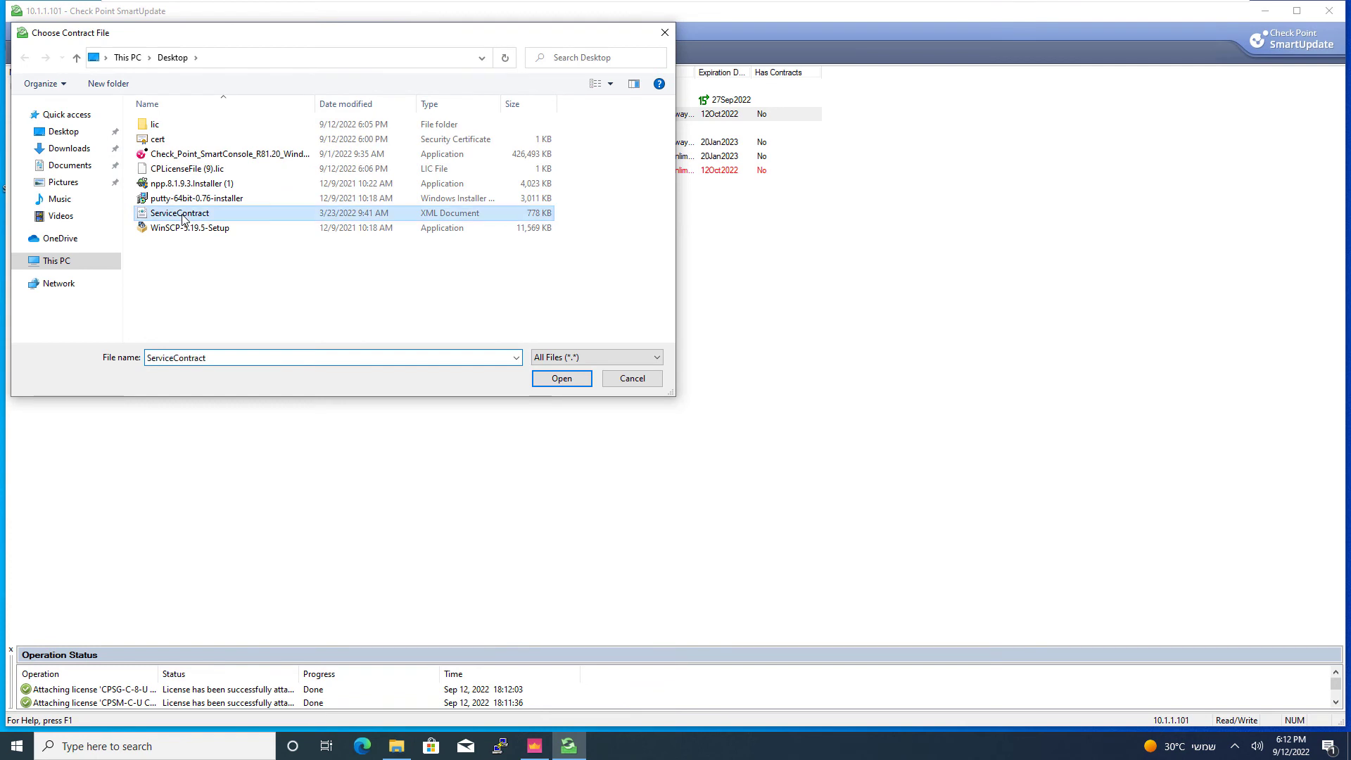
left_click(561, 379)
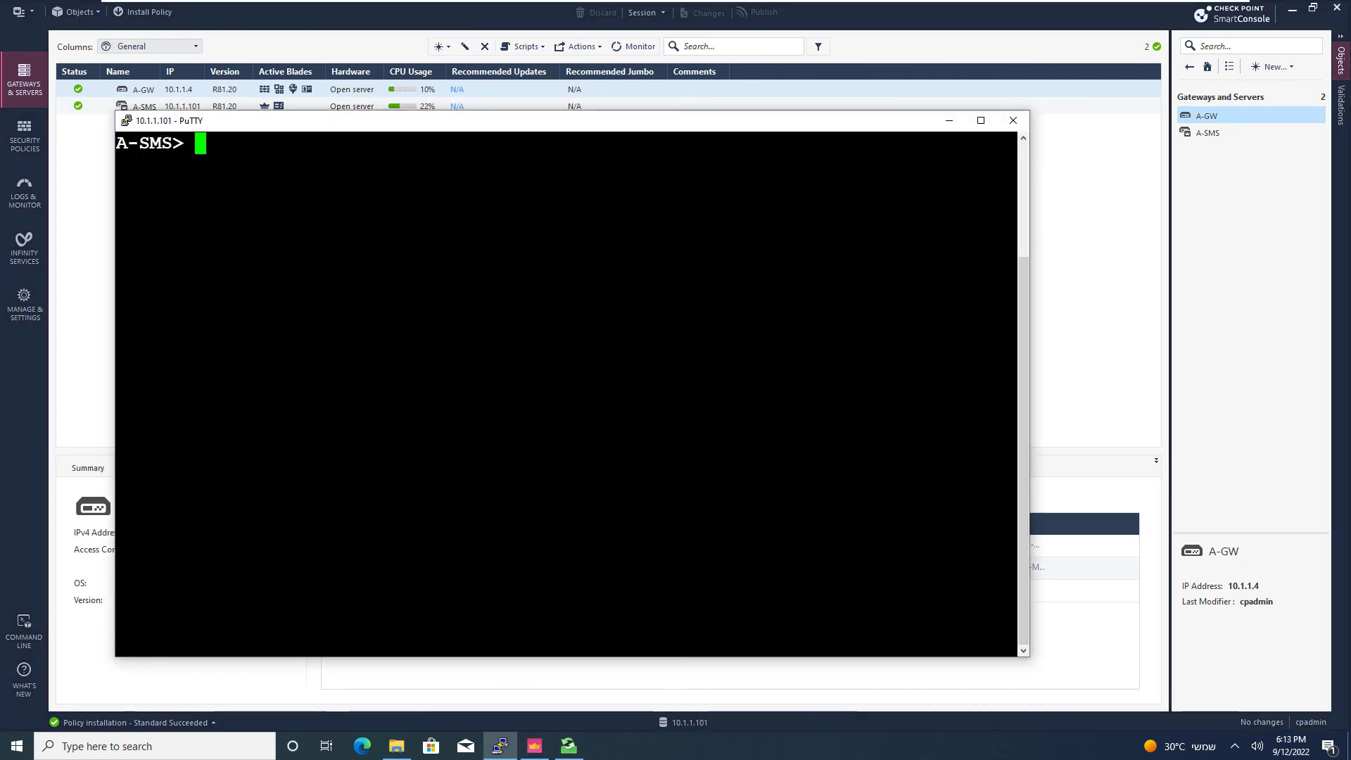
Run cplic print -x and highlight host 10.1.1.101 on the first license line
type("cplic print -x")
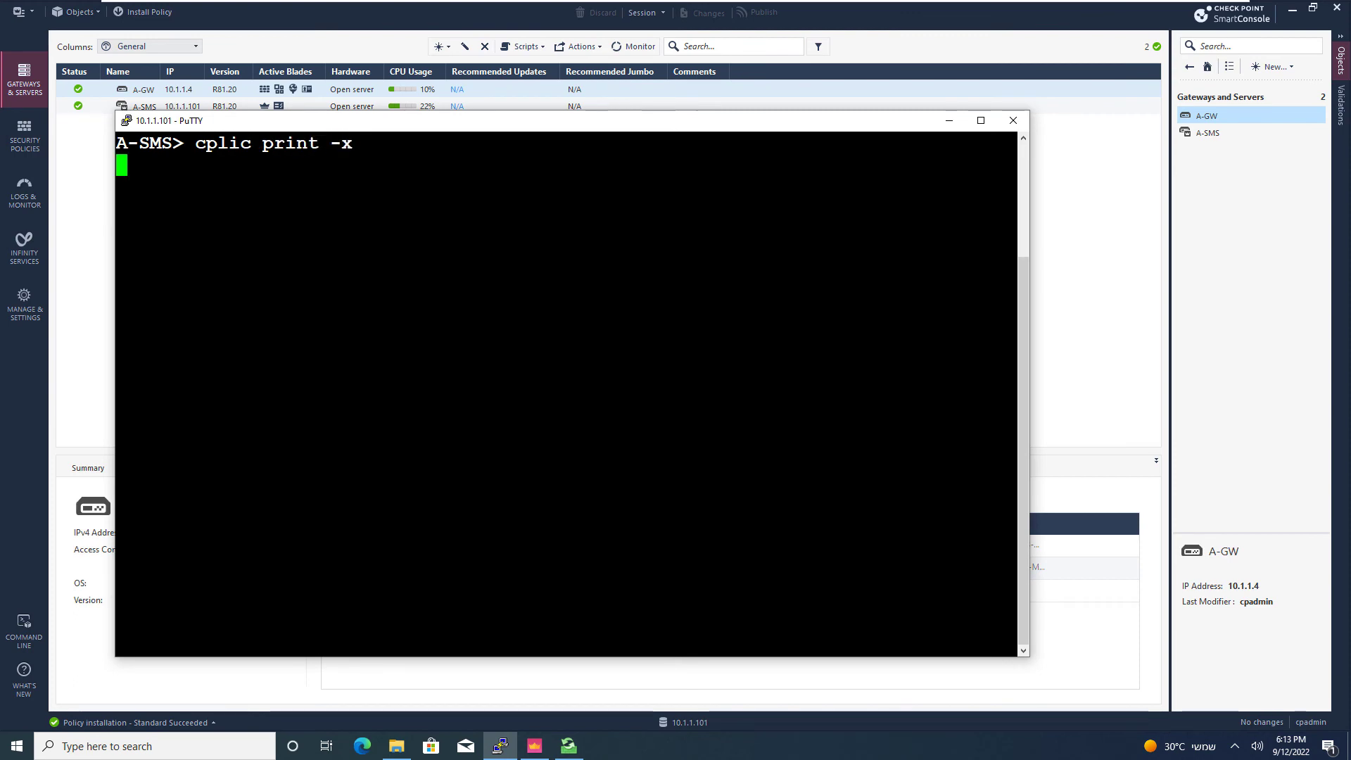
key("Return")
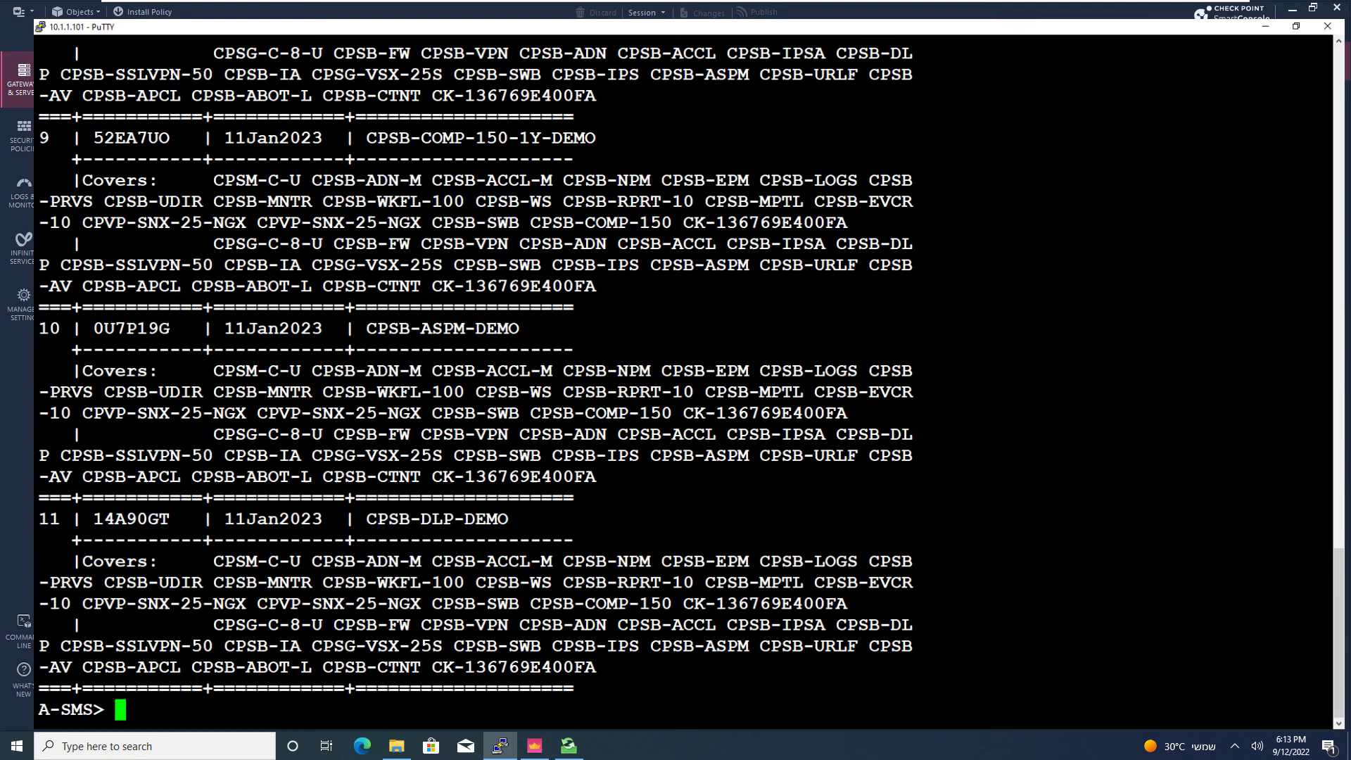
scroll("up", 3)
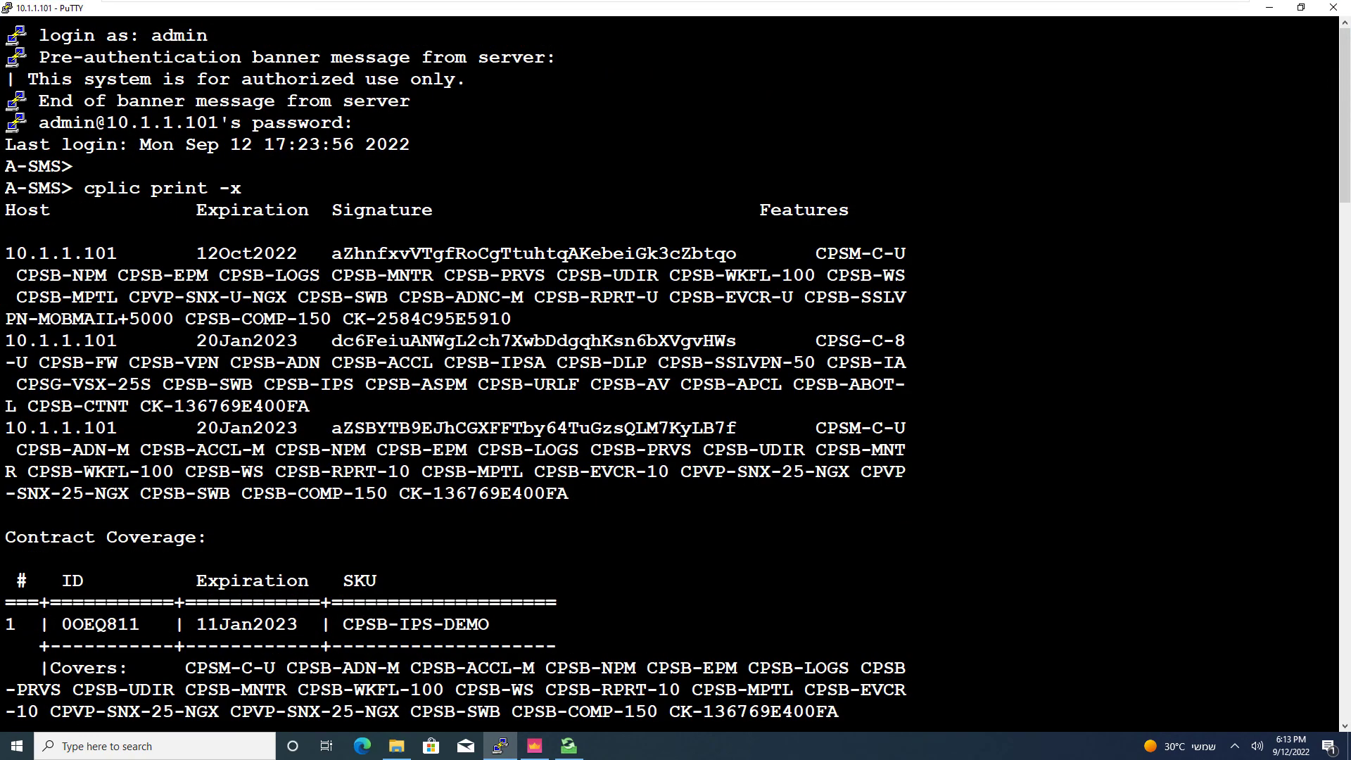
double_click(61, 252)
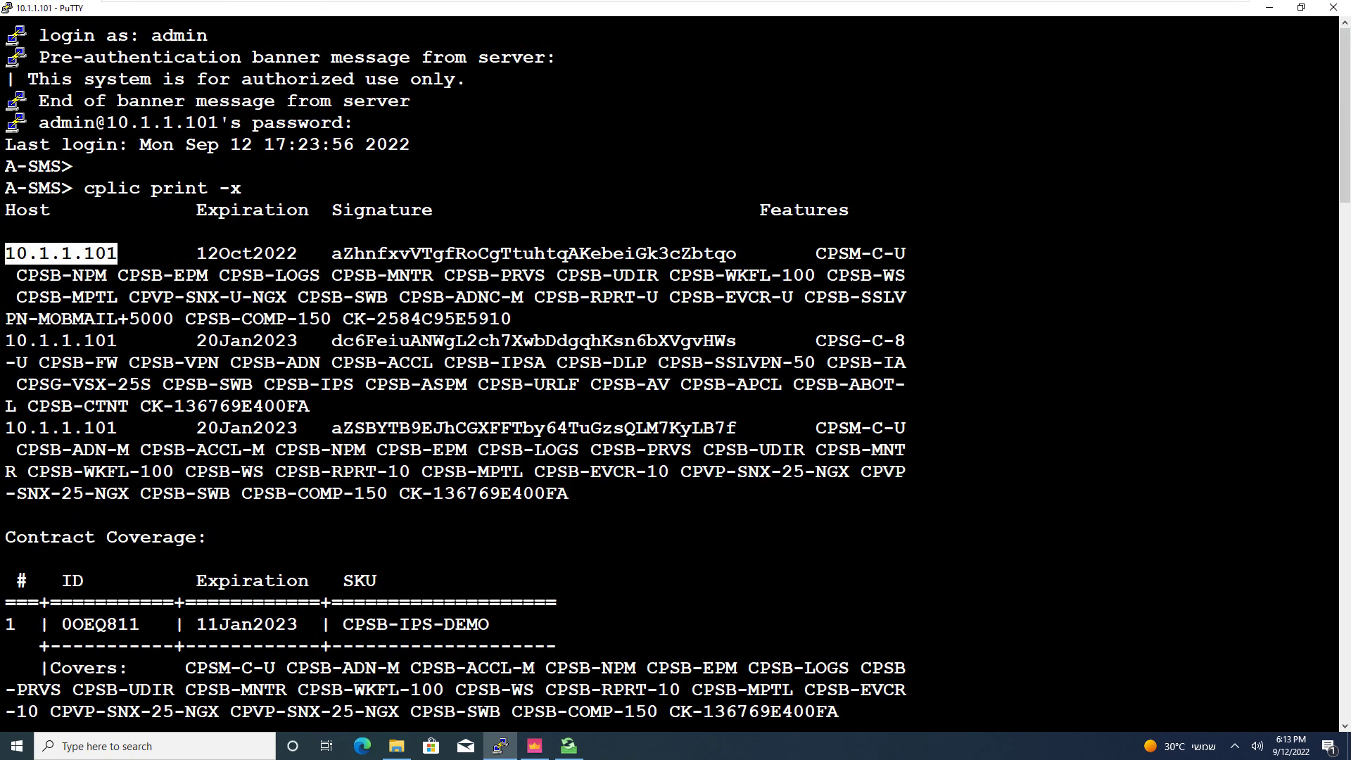